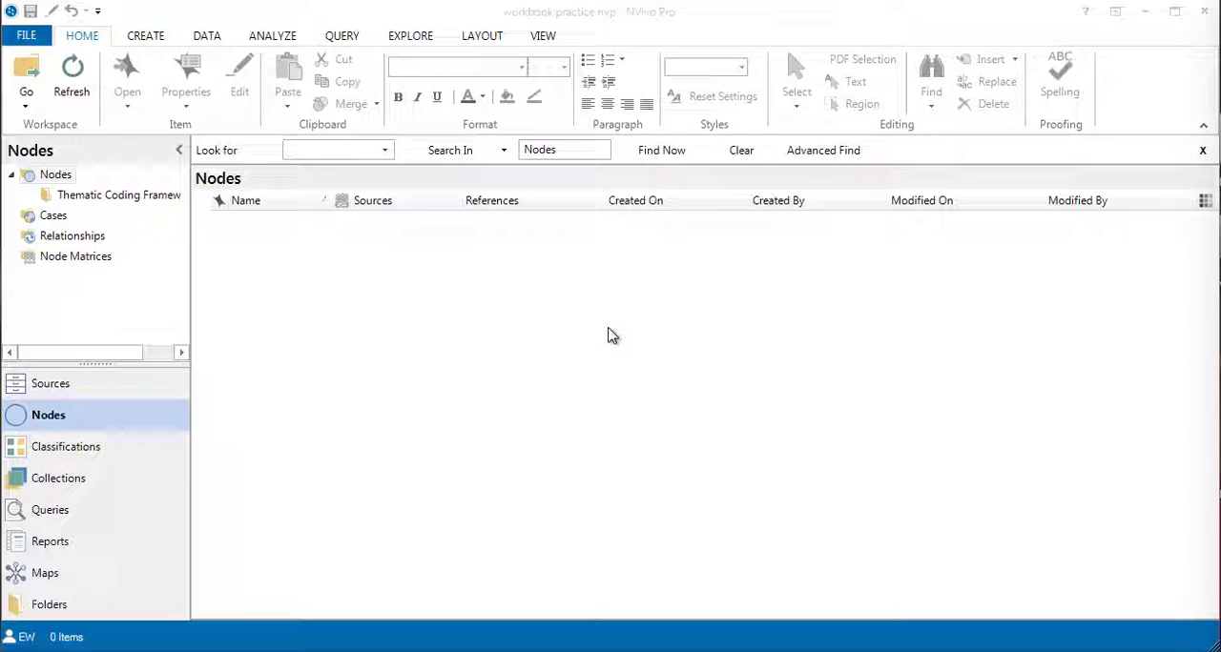
pyautogui.moveTo(537, 309)
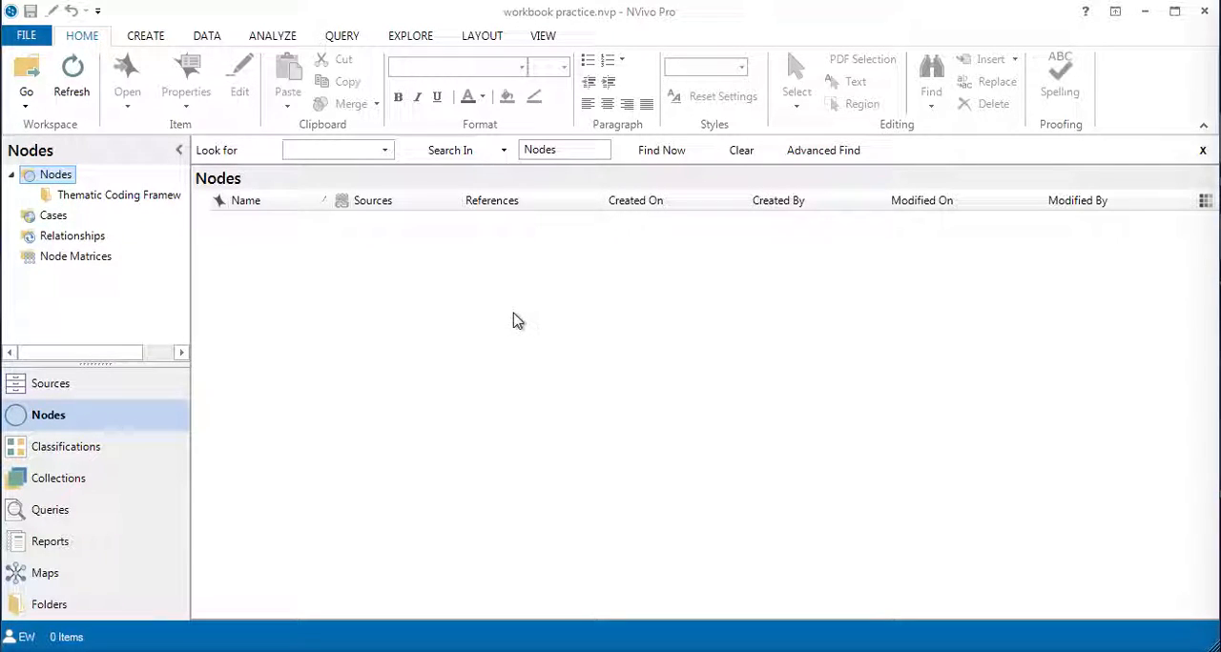
pyautogui.moveTo(495, 318)
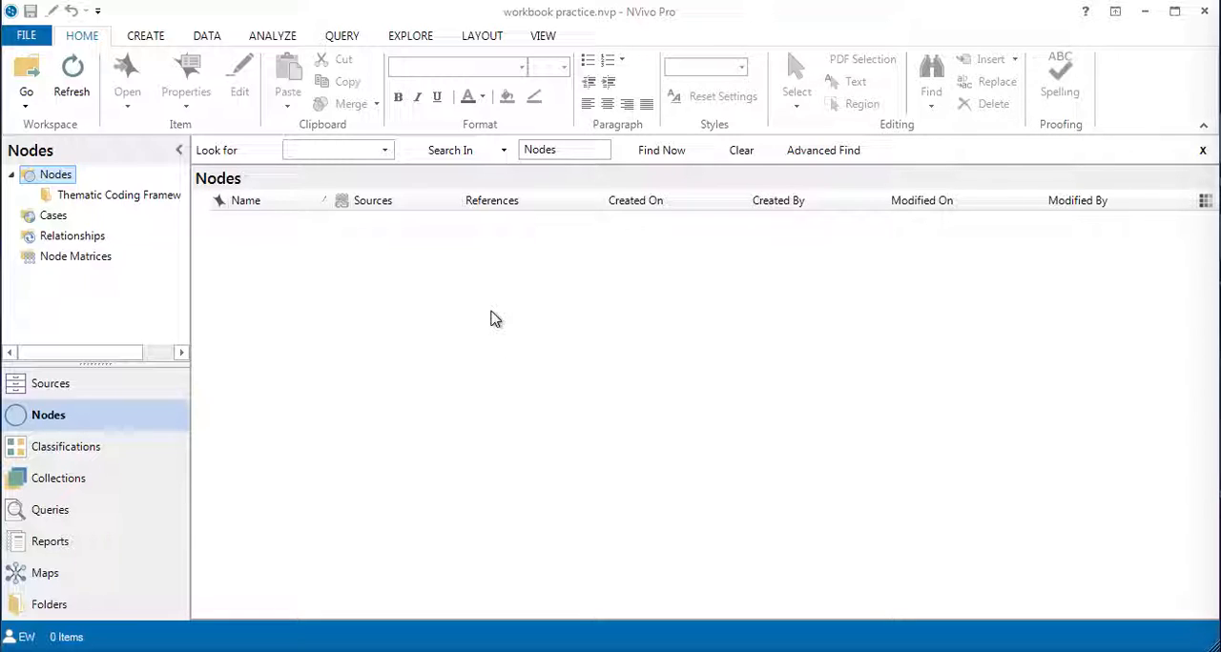
pyautogui.moveTo(453, 343)
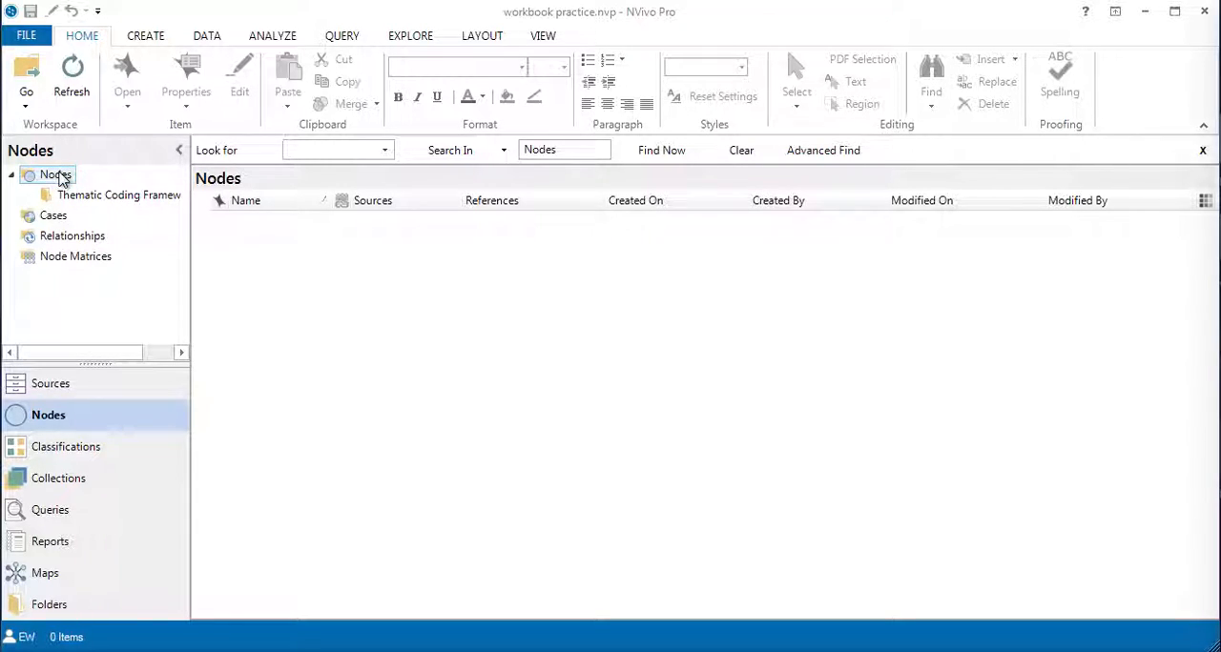
pyautogui.moveTo(60, 178)
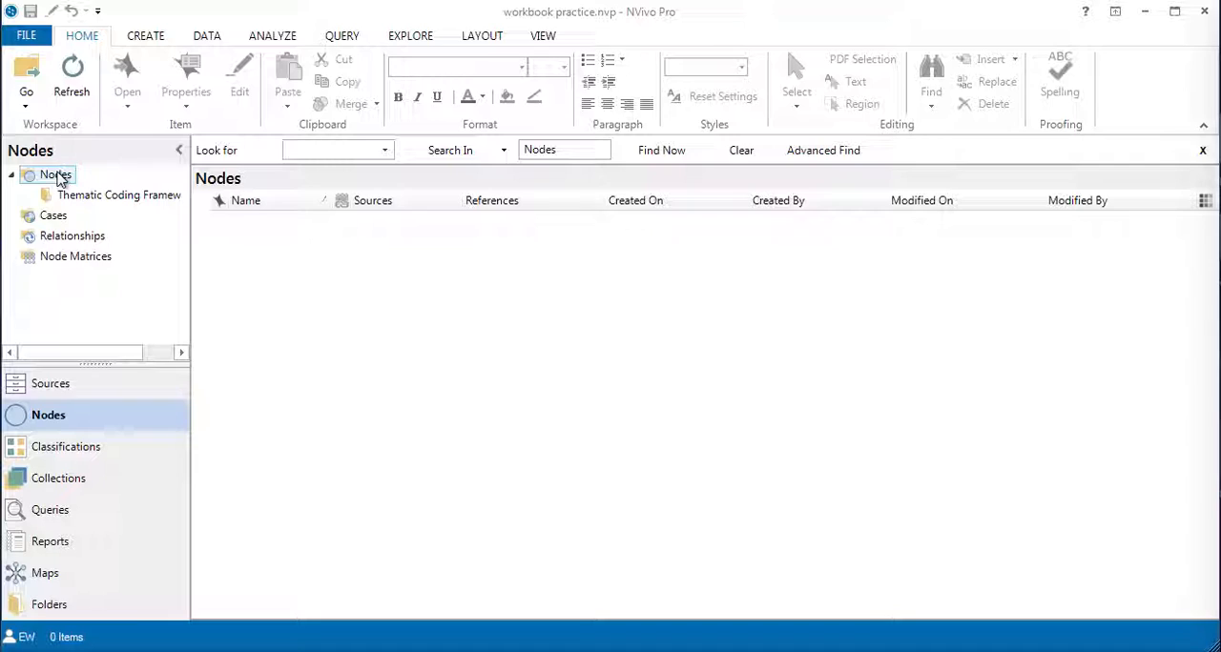
# - List the Thematic Coding Framework's Attitude and Economy nodes with their sub-nodes
pyautogui.click(120, 194)
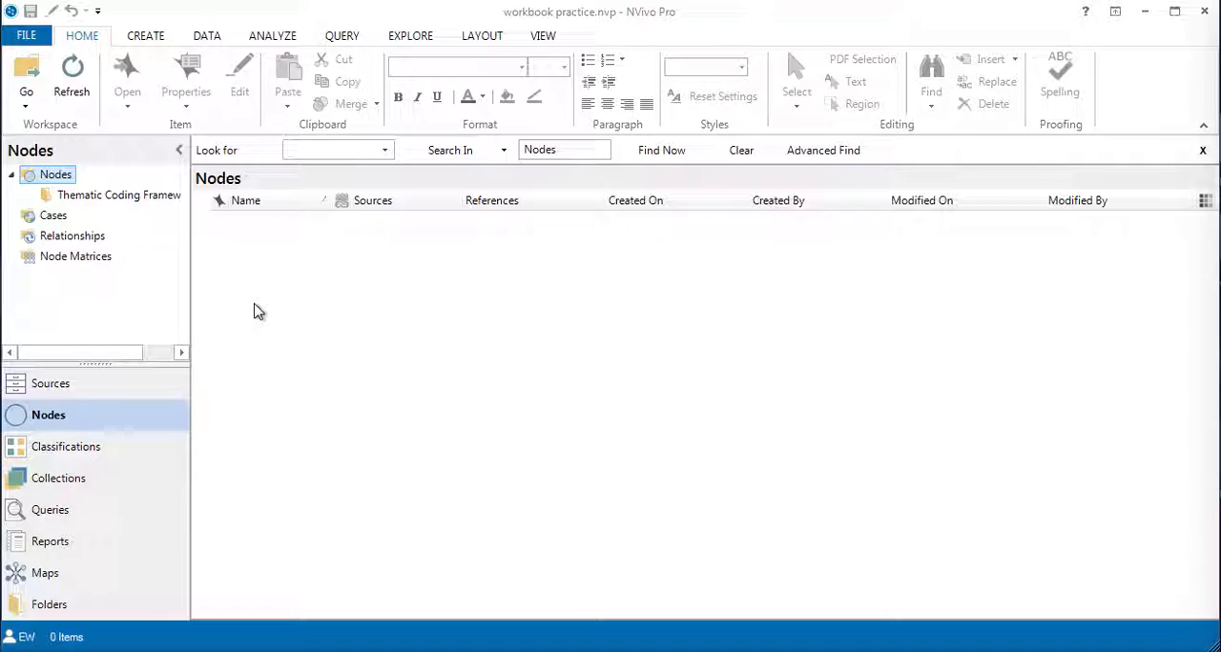
pyautogui.moveTo(257, 315)
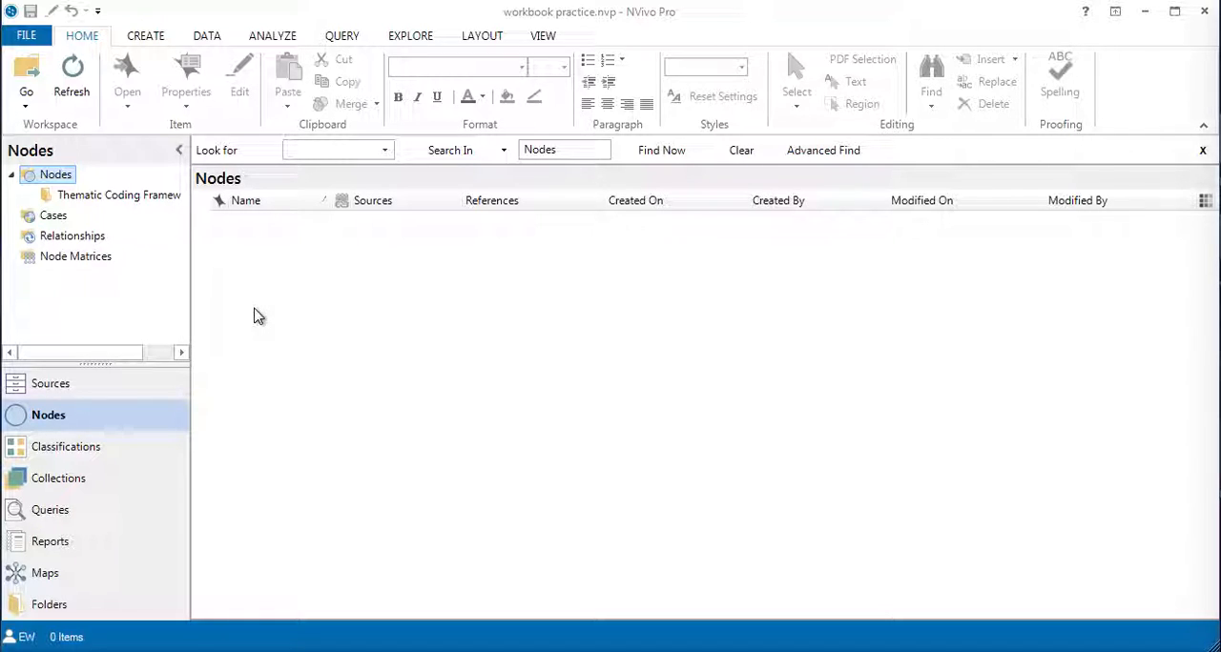
pyautogui.click(55, 174)
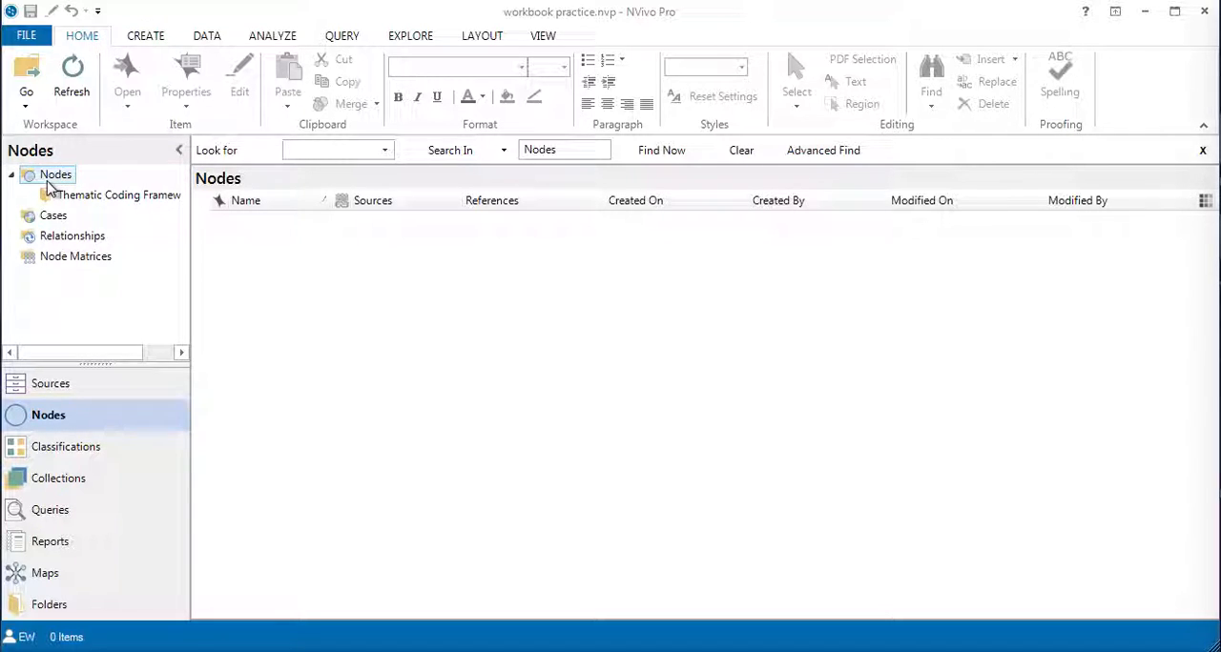
pyautogui.moveTo(52, 179)
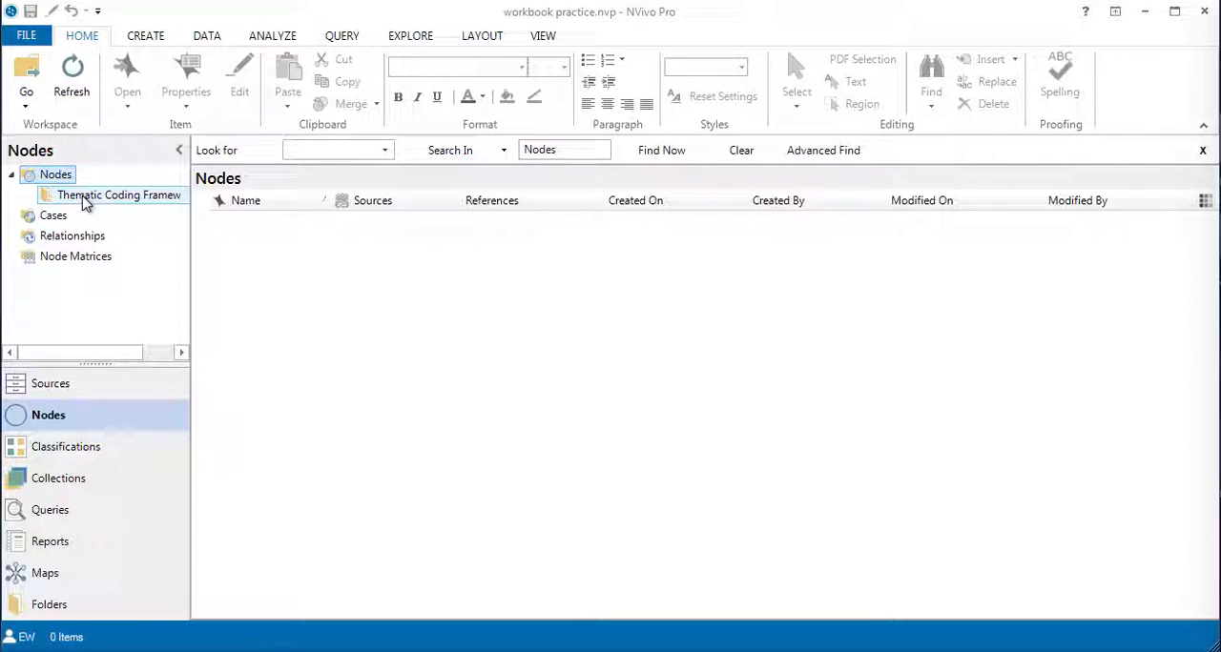
pyautogui.click(119, 195)
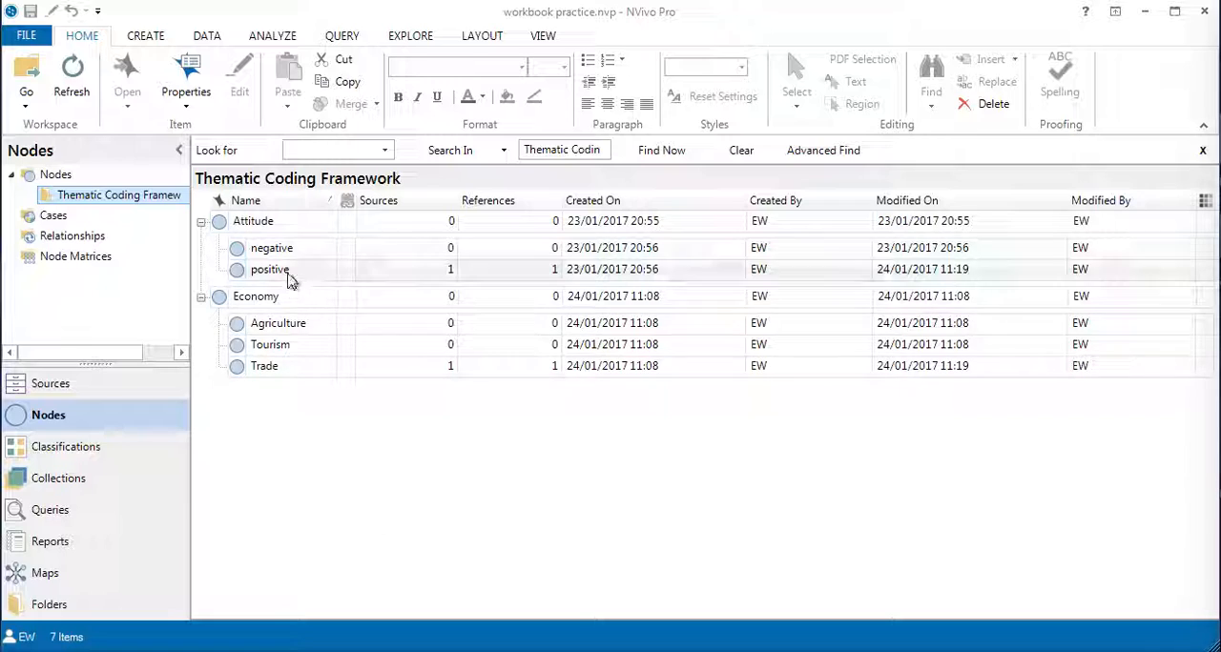
pyautogui.click(252, 221)
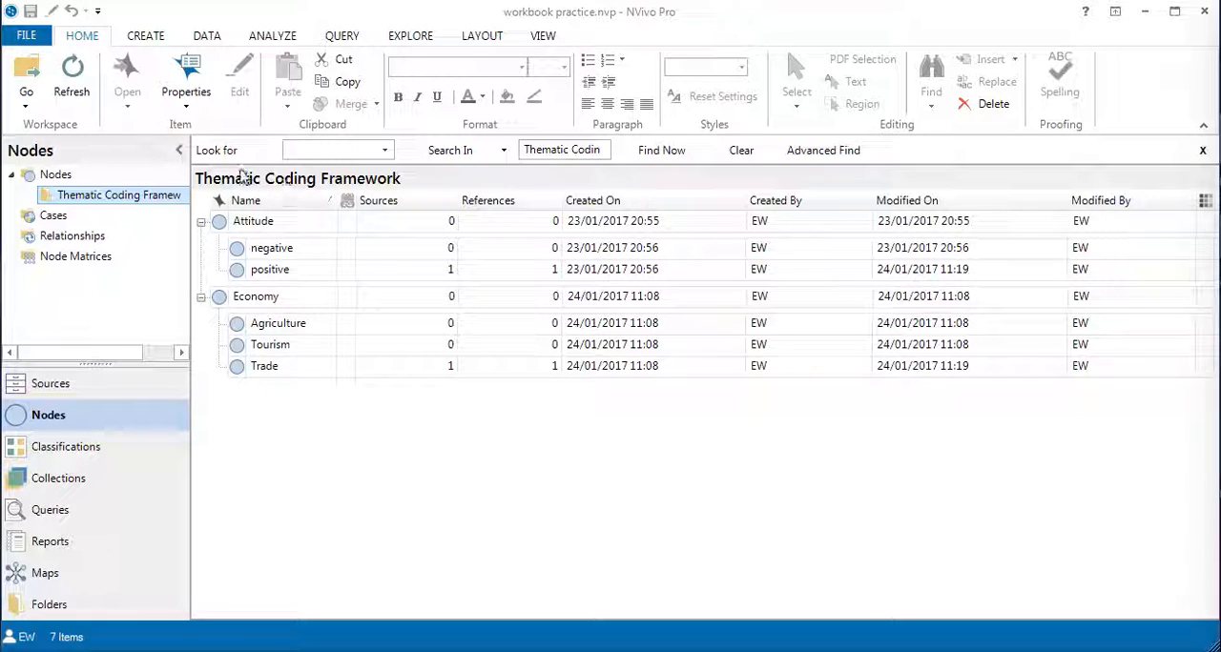
pyautogui.moveTo(84, 181)
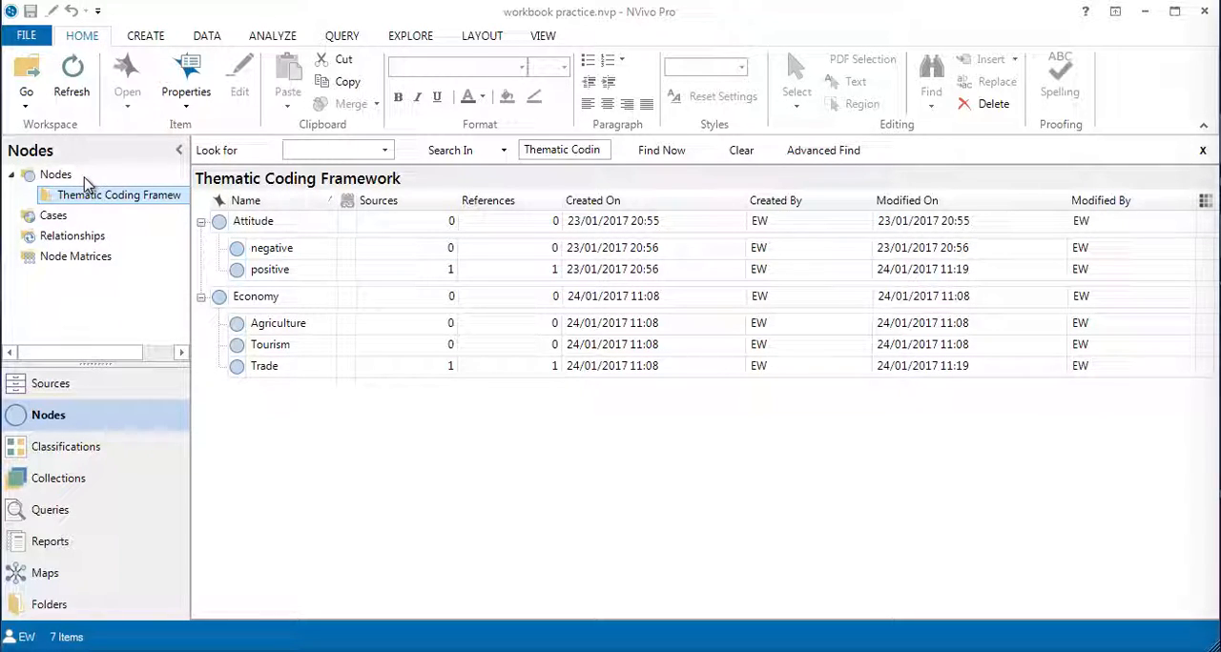
# - Open Barbara's interview transcript from Interview Transcripts, then go back to Nodes
pyautogui.click(54, 175)
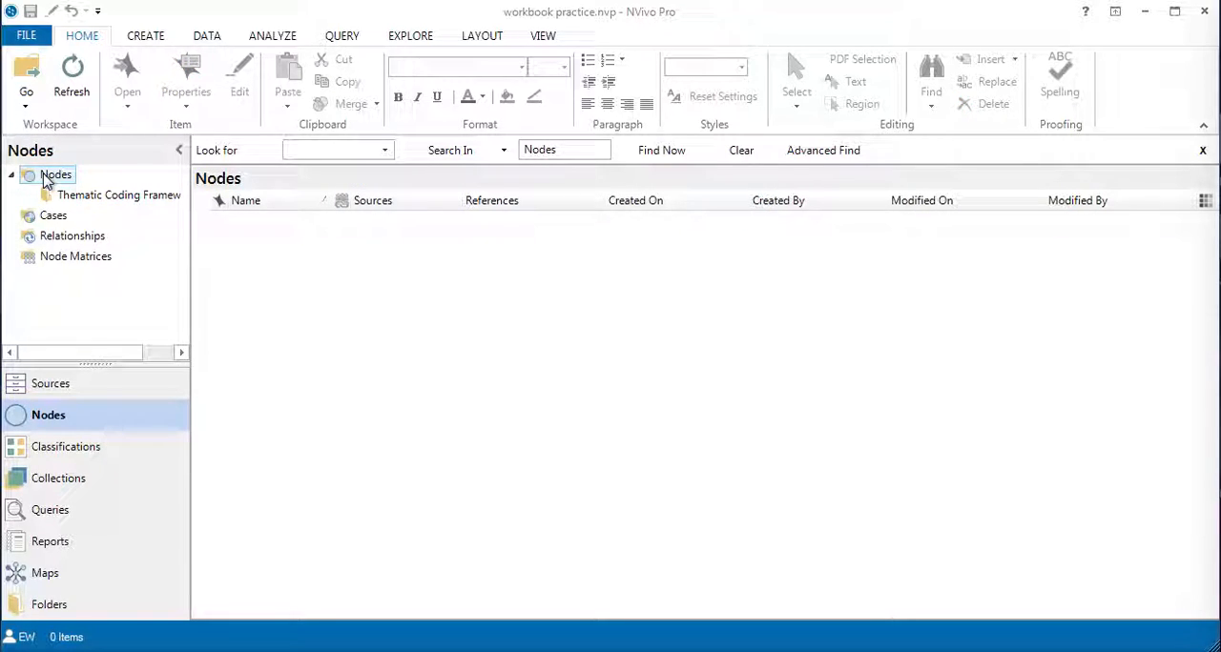
pyautogui.moveTo(18, 389)
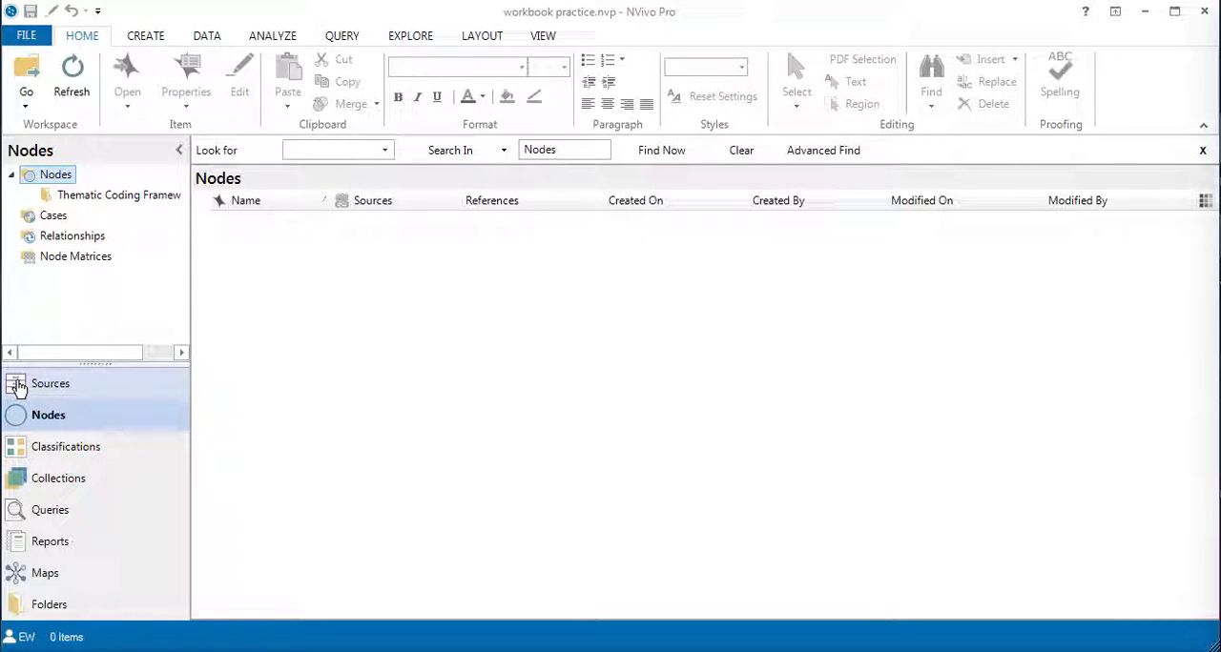
pyautogui.click(51, 384)
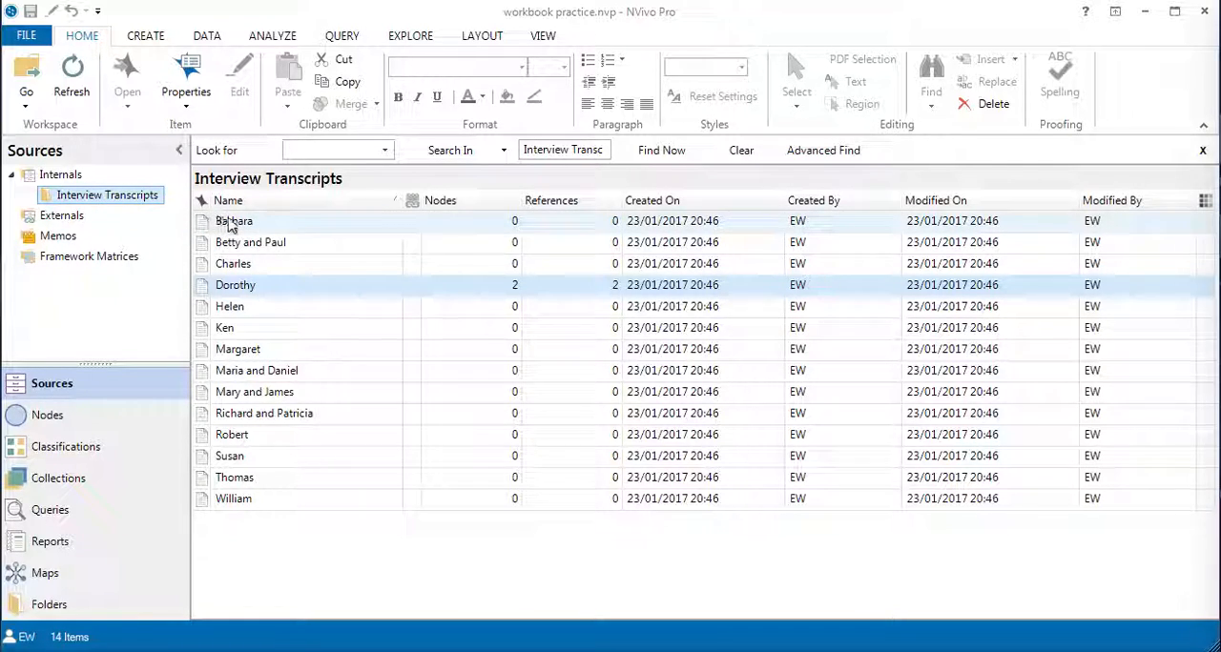
pyautogui.doubleClick(234, 221)
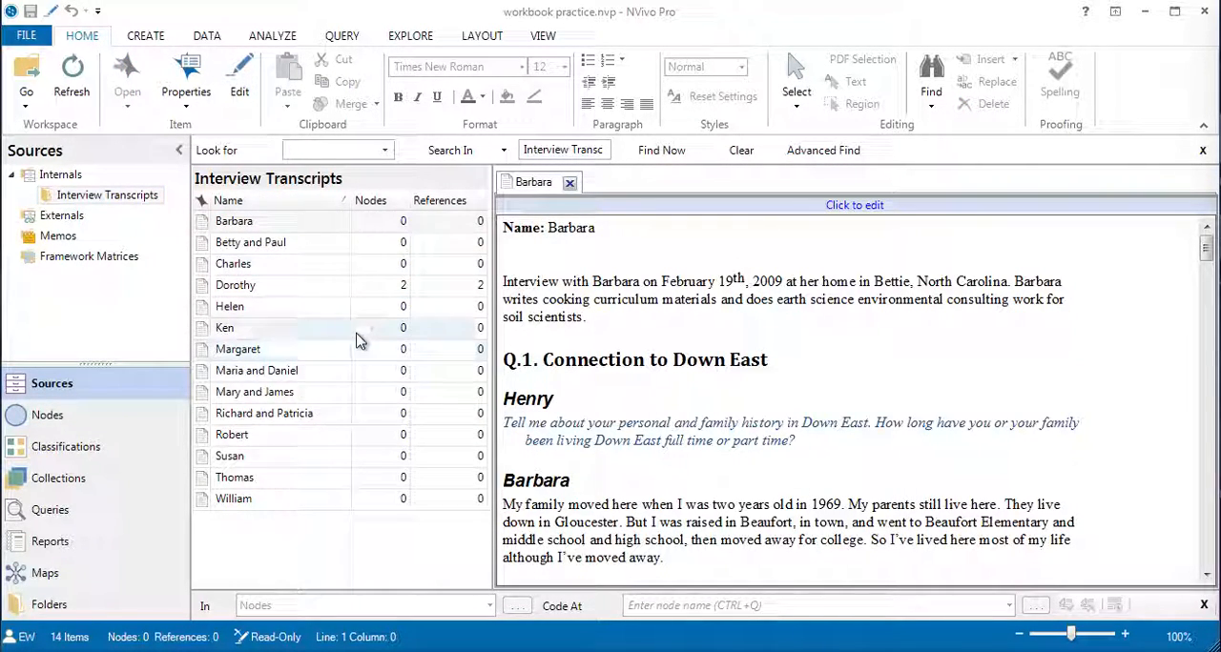
pyautogui.moveTo(35, 419)
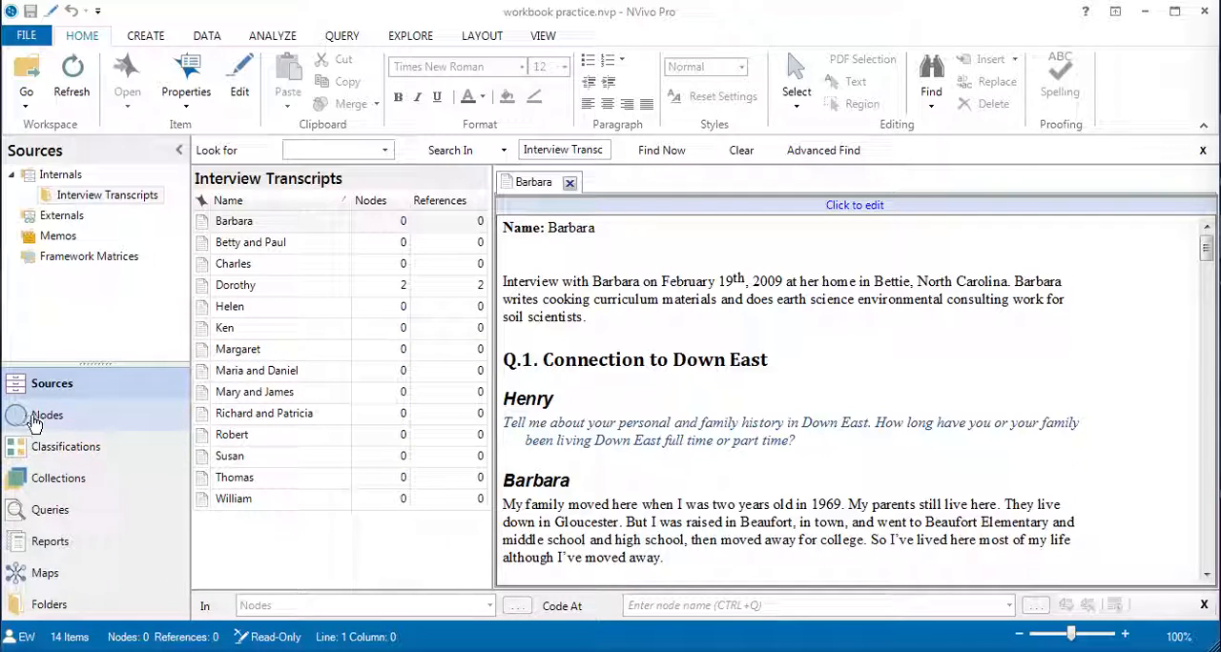
pyautogui.click(48, 414)
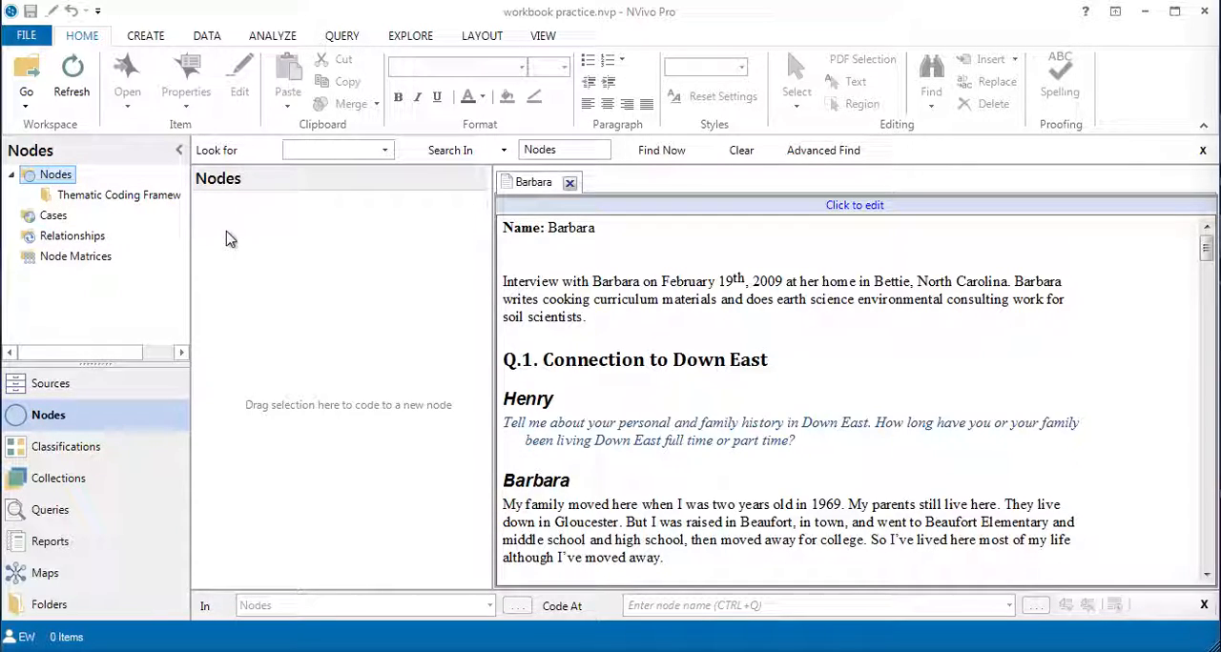
# - Display the Thematic Coding Framework folder's nodes next to Barbara's transcript
pyautogui.click(120, 194)
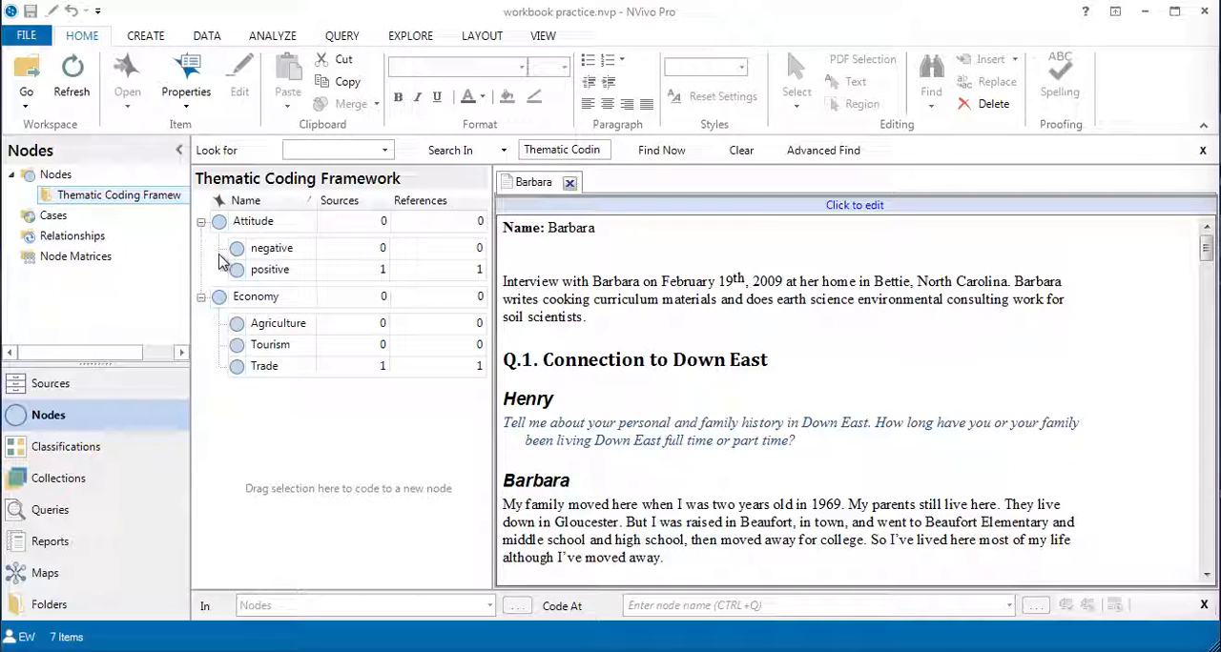
pyautogui.moveTo(303, 410)
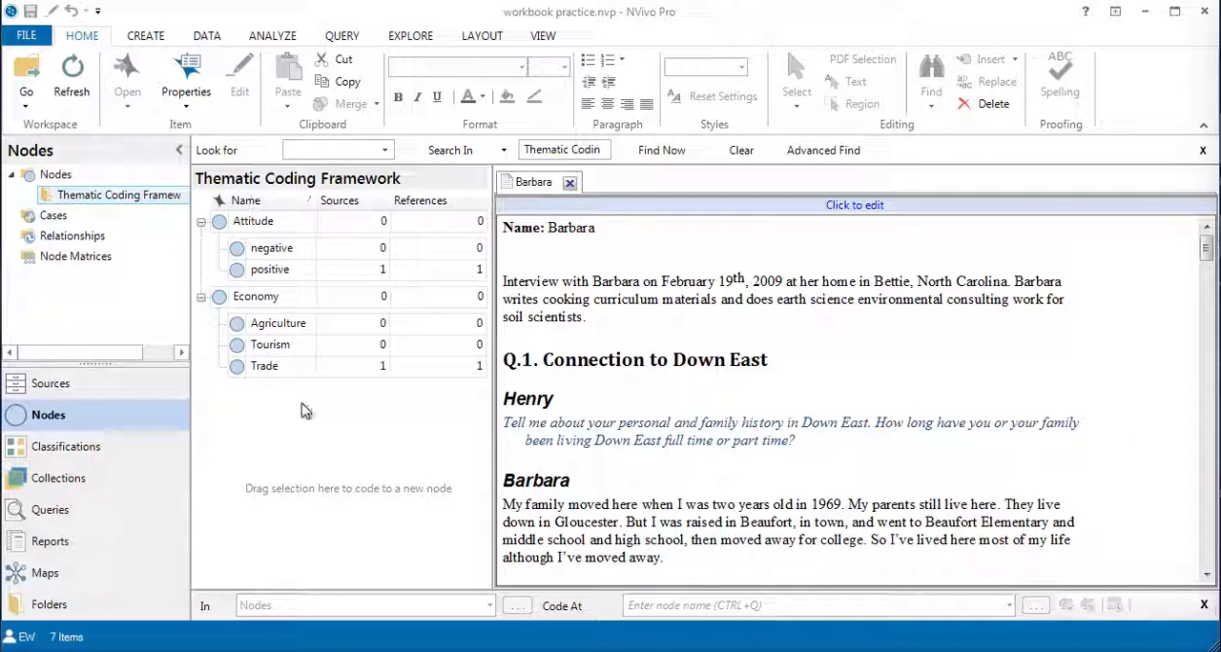
pyautogui.moveTo(605, 485)
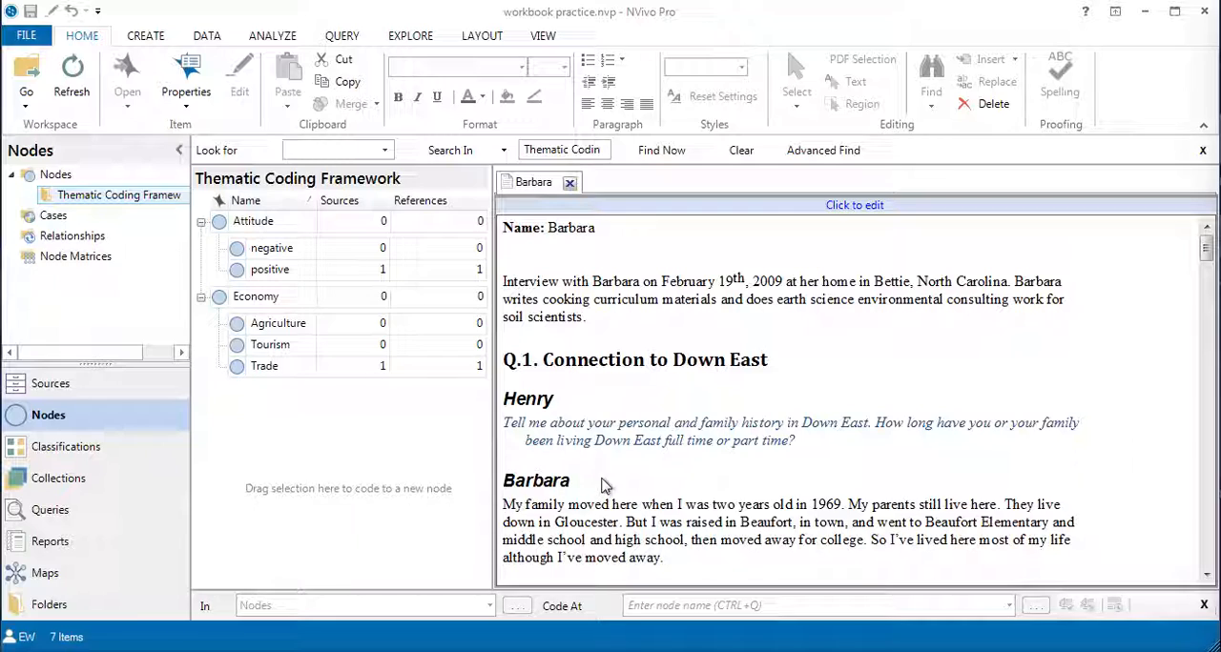
pyautogui.moveTo(642, 476)
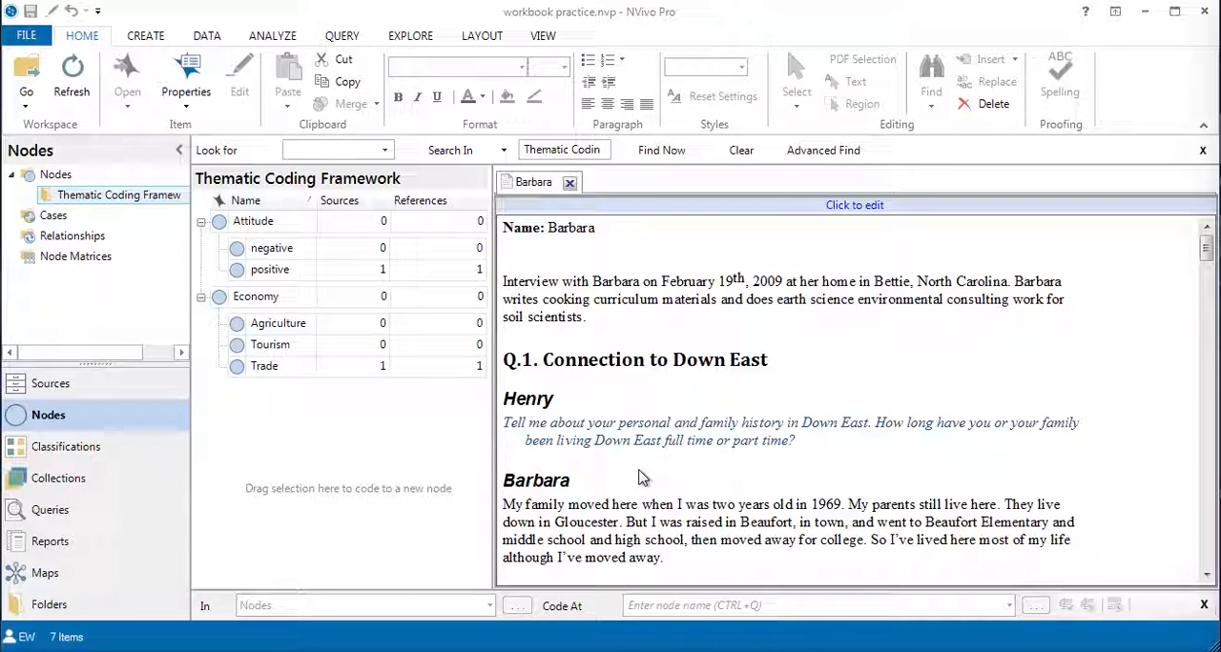
pyautogui.moveTo(652, 469)
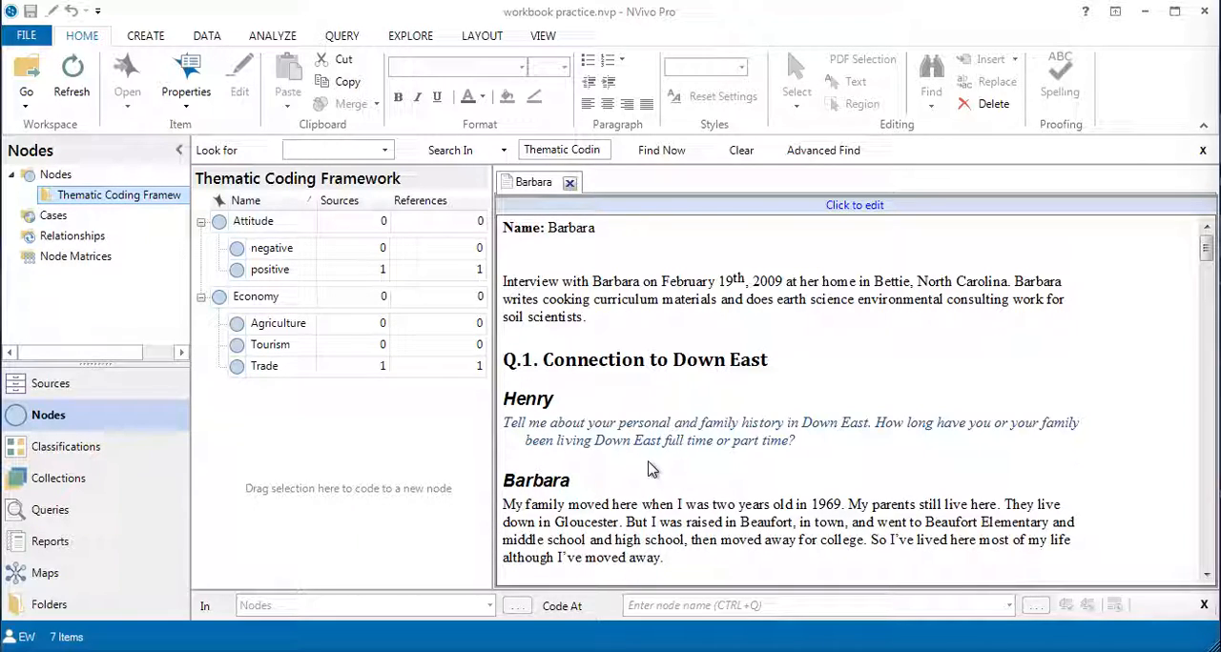
pyautogui.moveTo(1081, 550)
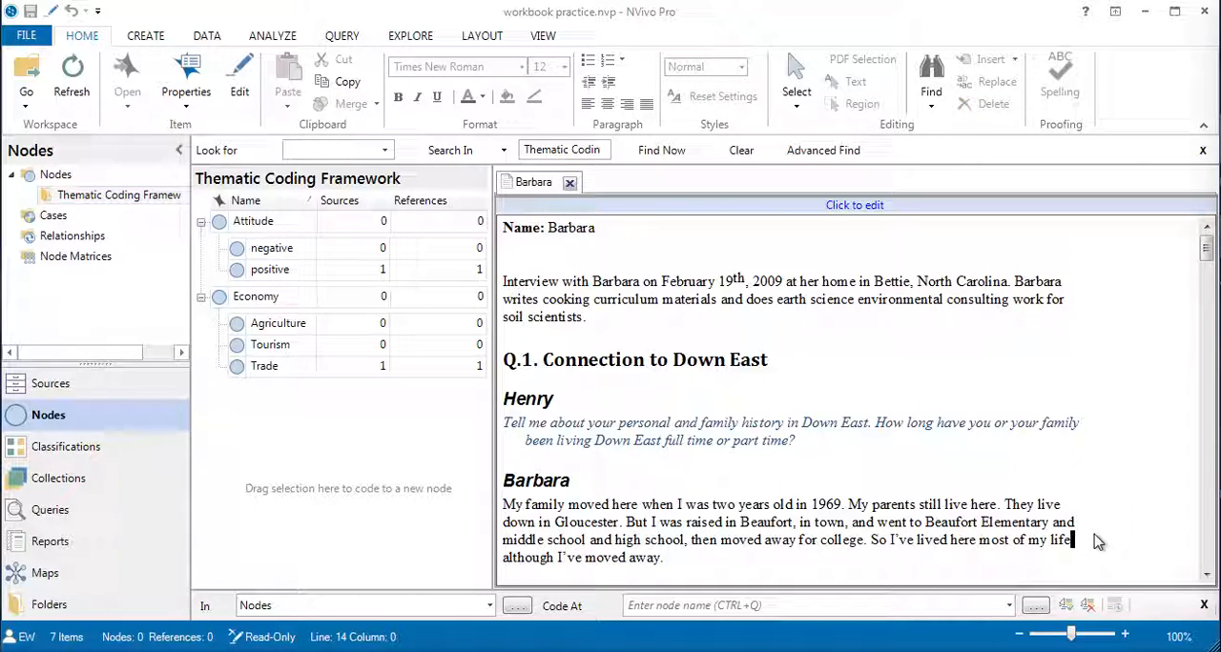
# - Scroll to Barbara's answer about moving Down East in 1969 and select the top-level Nodes folder
pyautogui.scroll(-3)
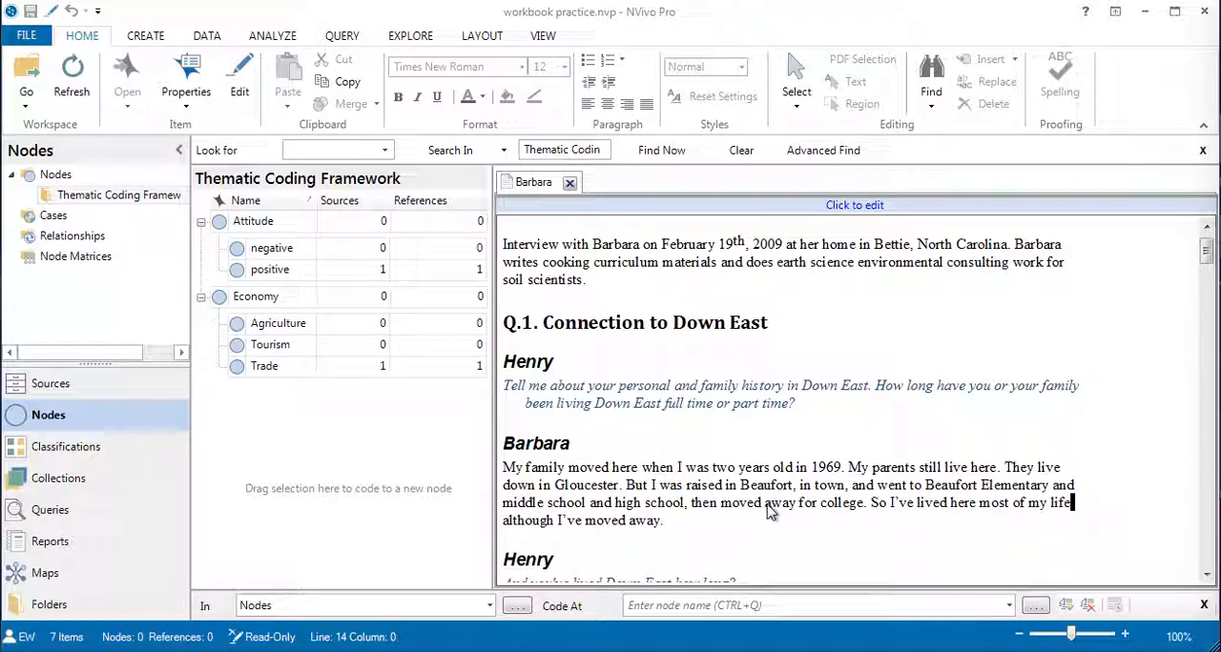
pyautogui.scroll(-3)
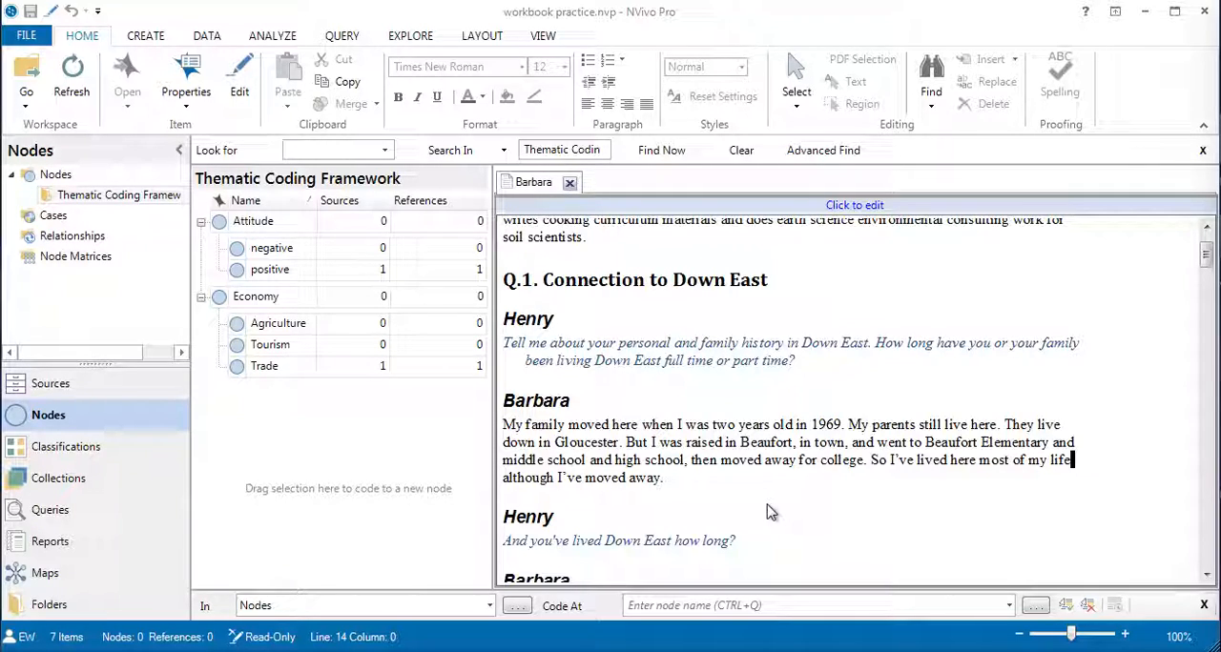
pyautogui.moveTo(707, 510)
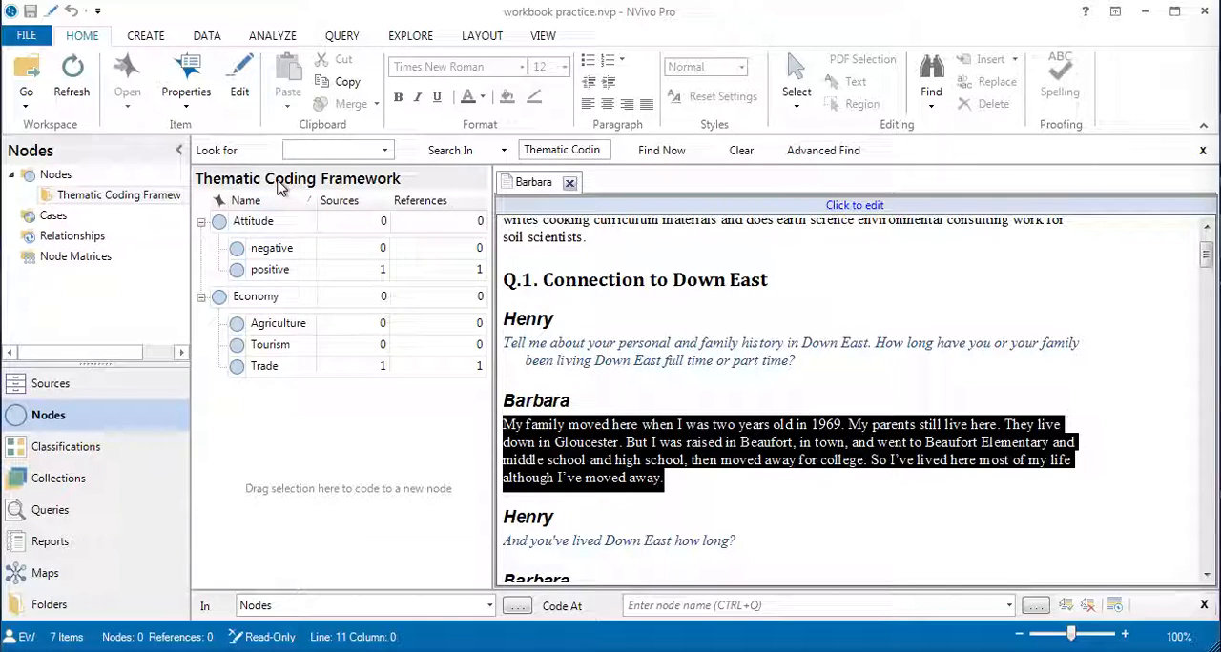
pyautogui.moveTo(288, 414)
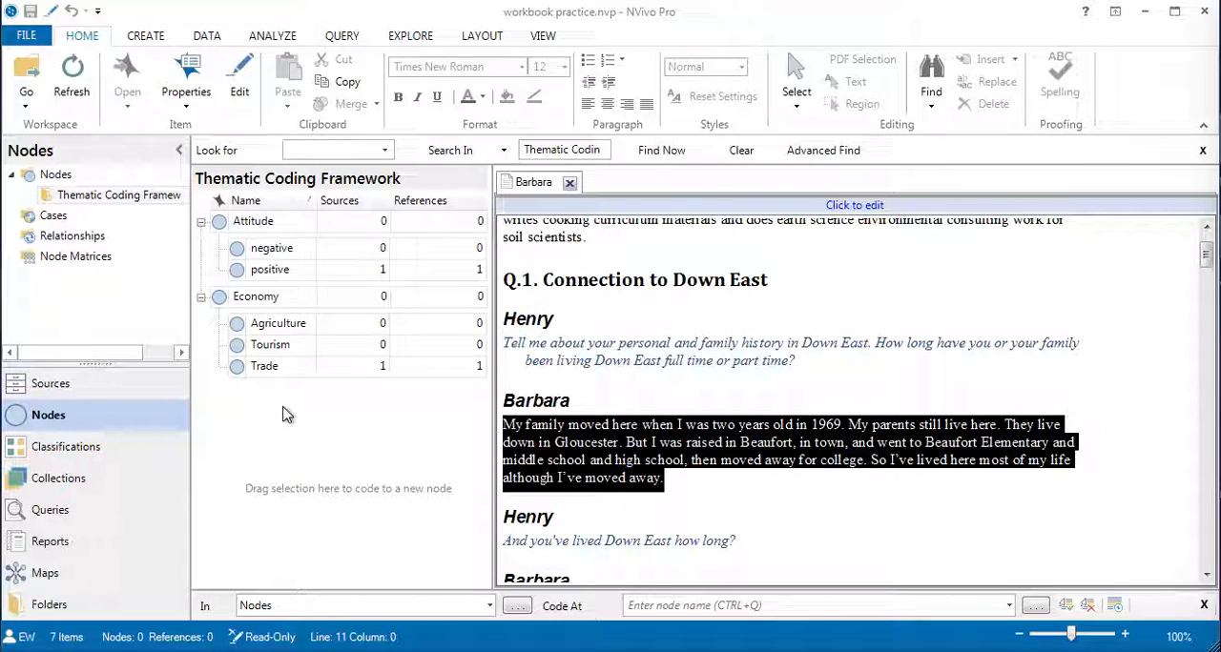
pyautogui.click(56, 174)
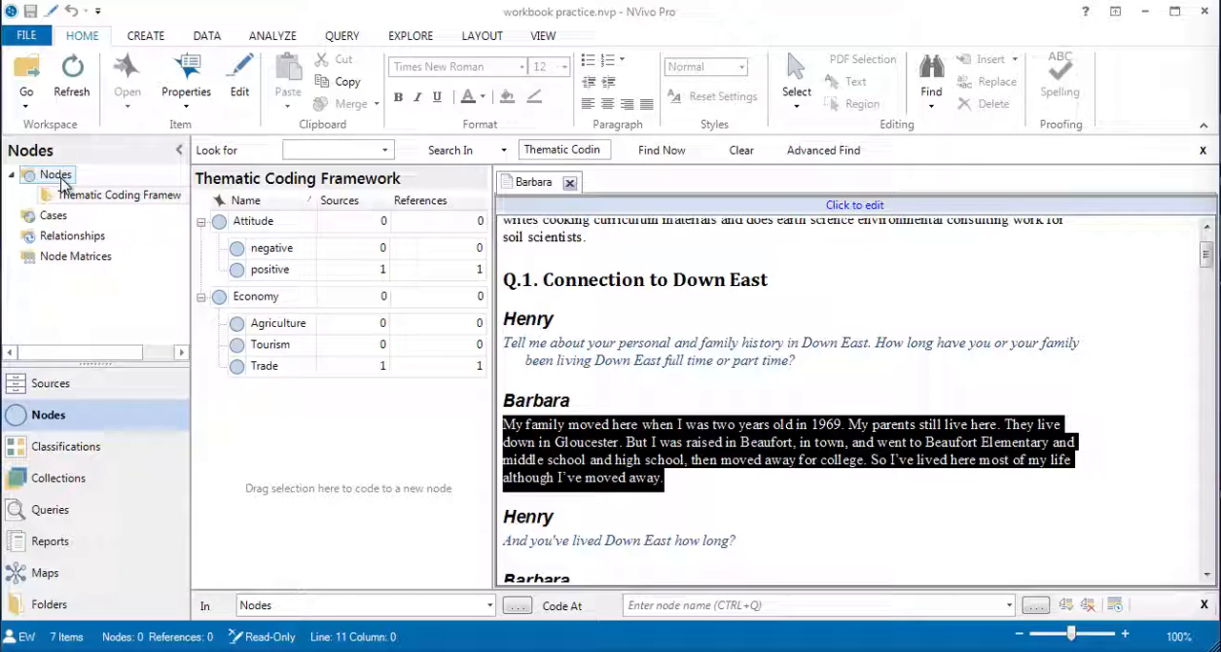
pyautogui.moveTo(55, 175)
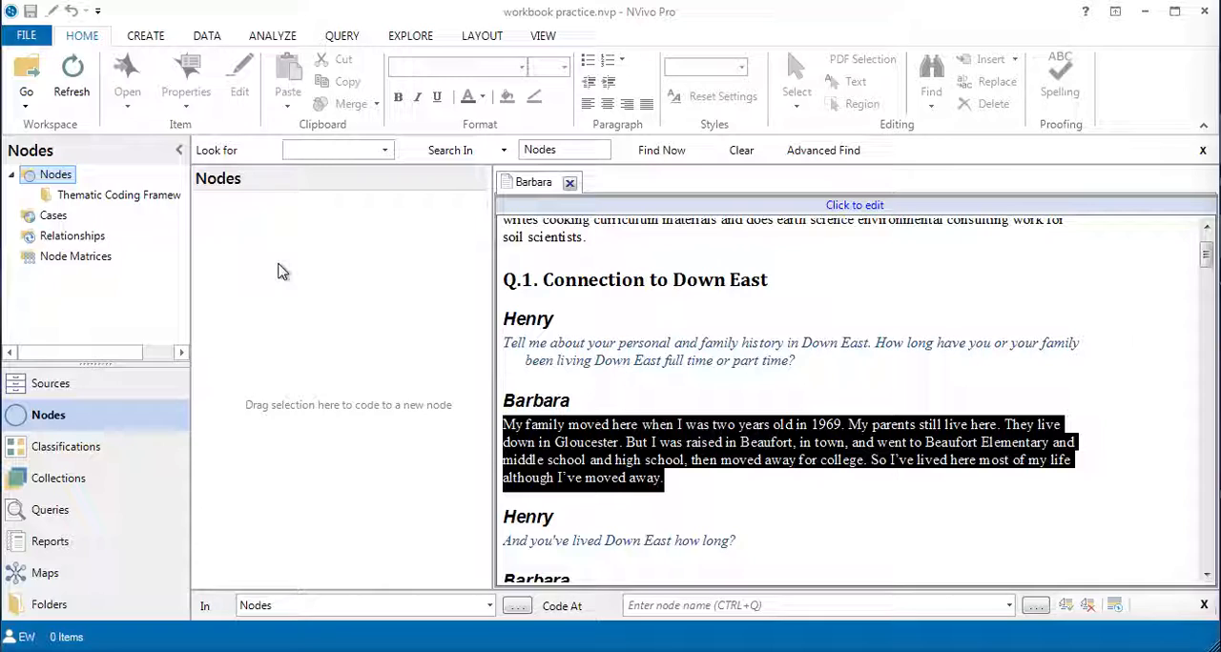
pyautogui.moveTo(292, 271)
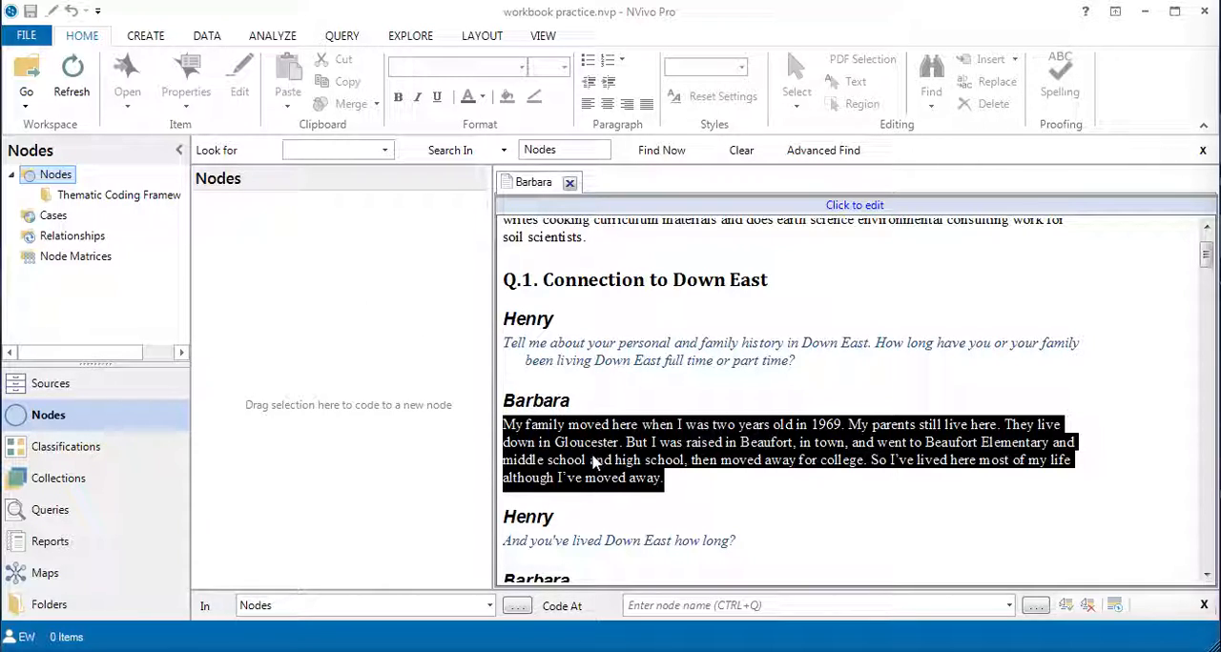
pyautogui.moveTo(299, 256)
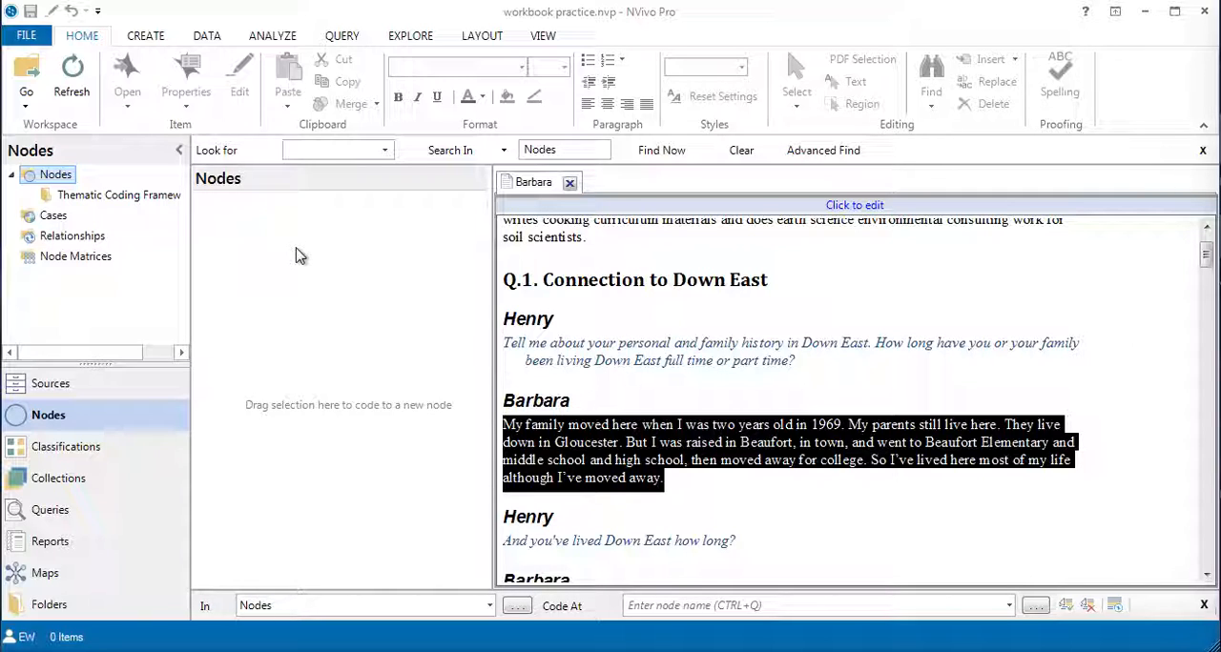
# - Create a new top-level node named 'community belonging'
pyautogui.rightClick(299, 254)
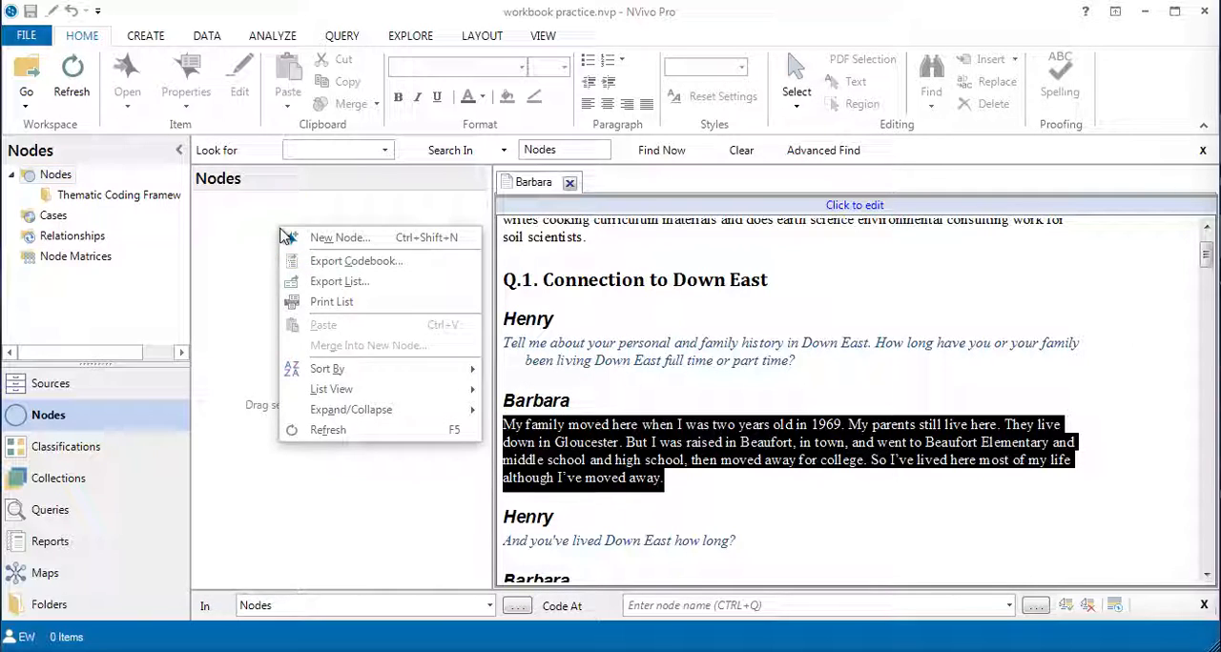
pyautogui.click(340, 237)
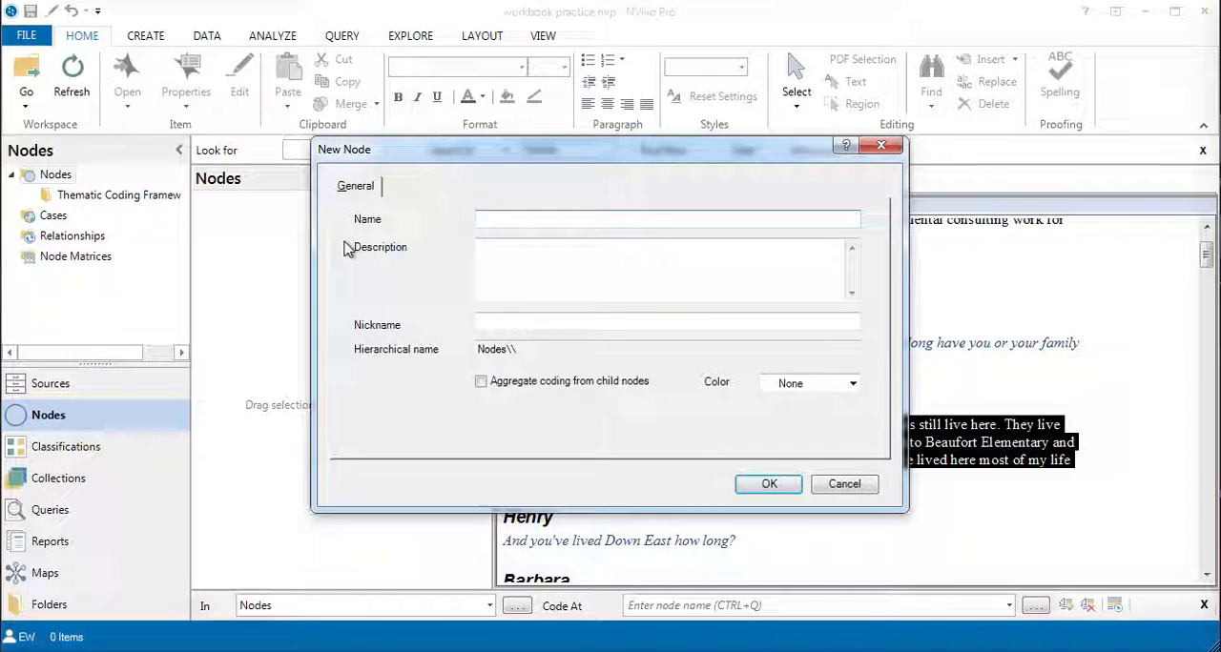
pyautogui.write('community bell')
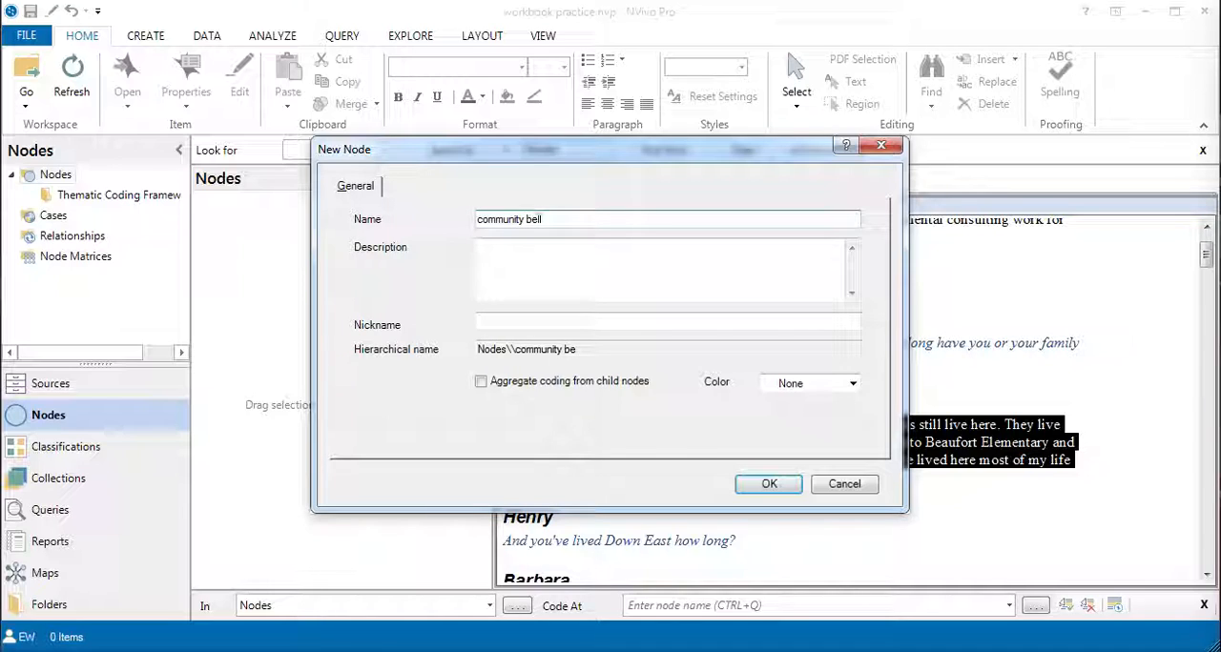
pyautogui.click(768, 483)
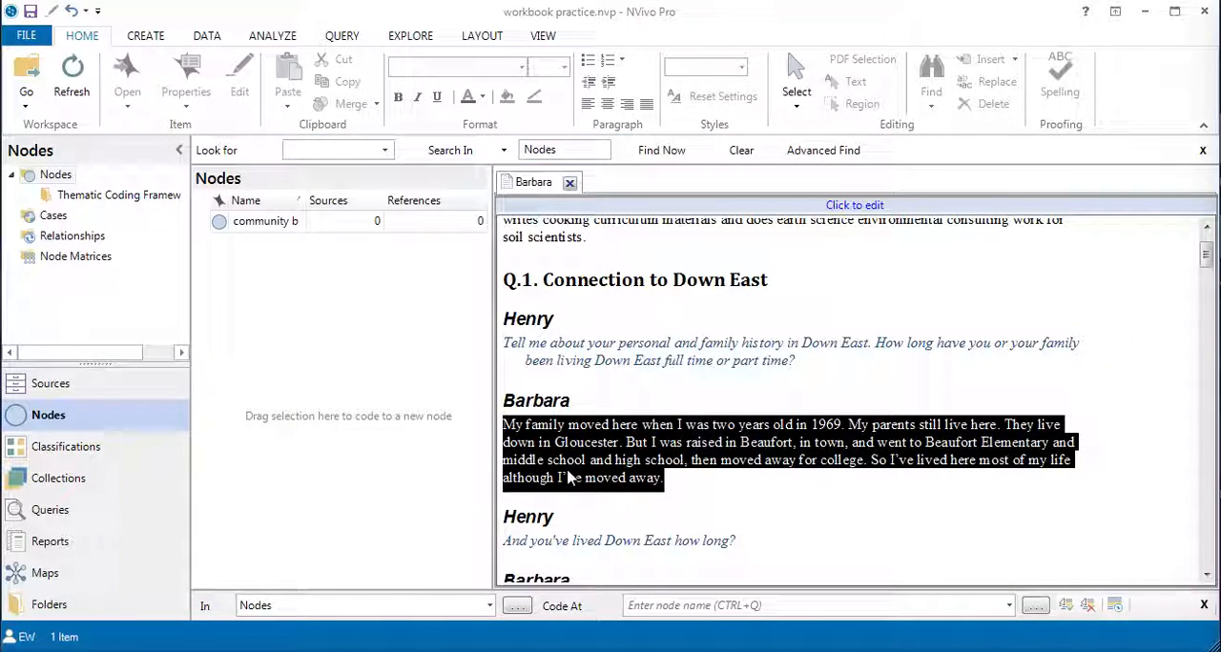
pyautogui.moveTo(579, 461)
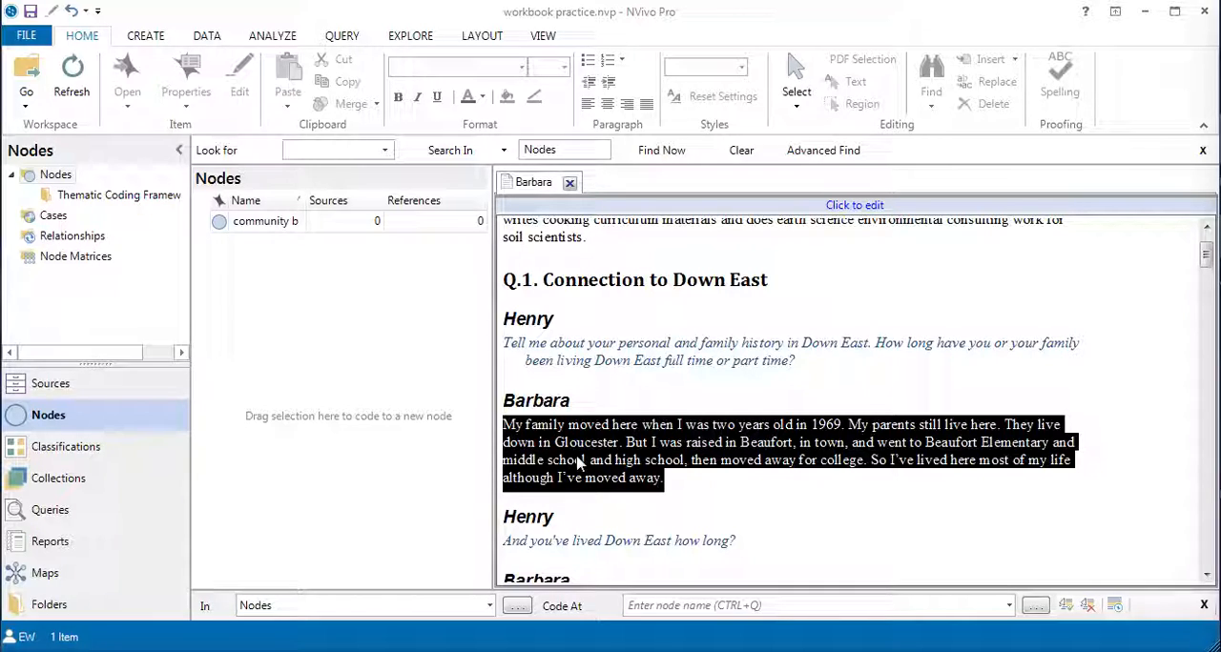
# - Drag Barbara's Down East passage onto the community belonging node
pyautogui.click(577, 460)
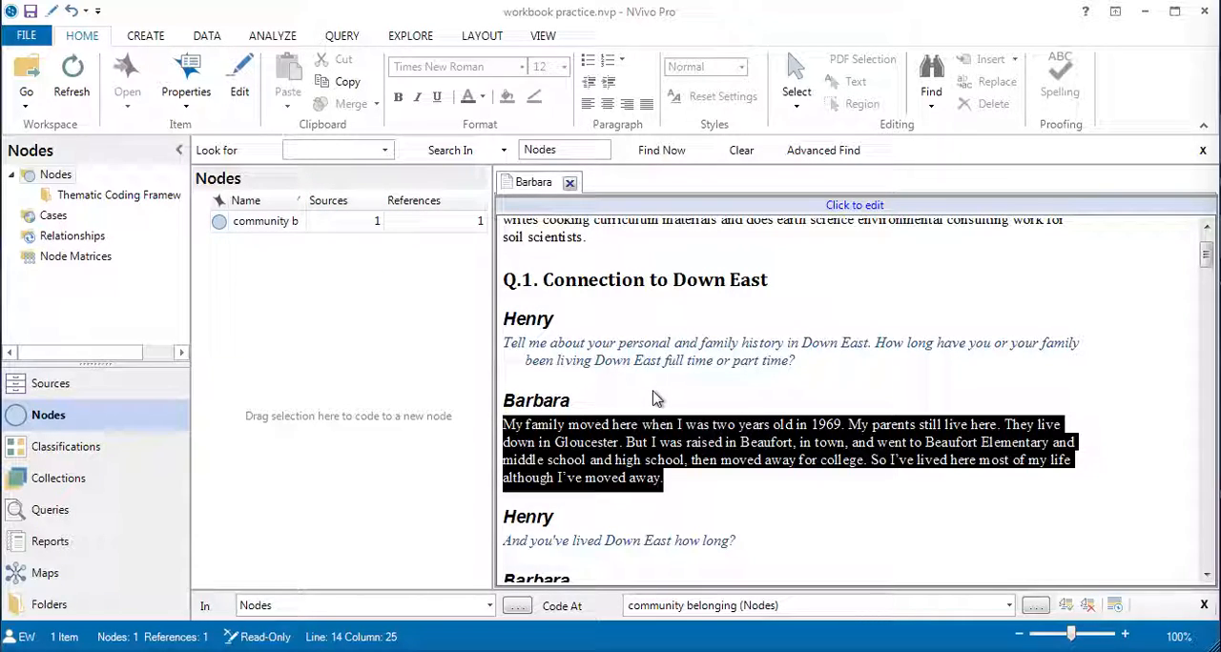
pyautogui.moveTo(635, 461)
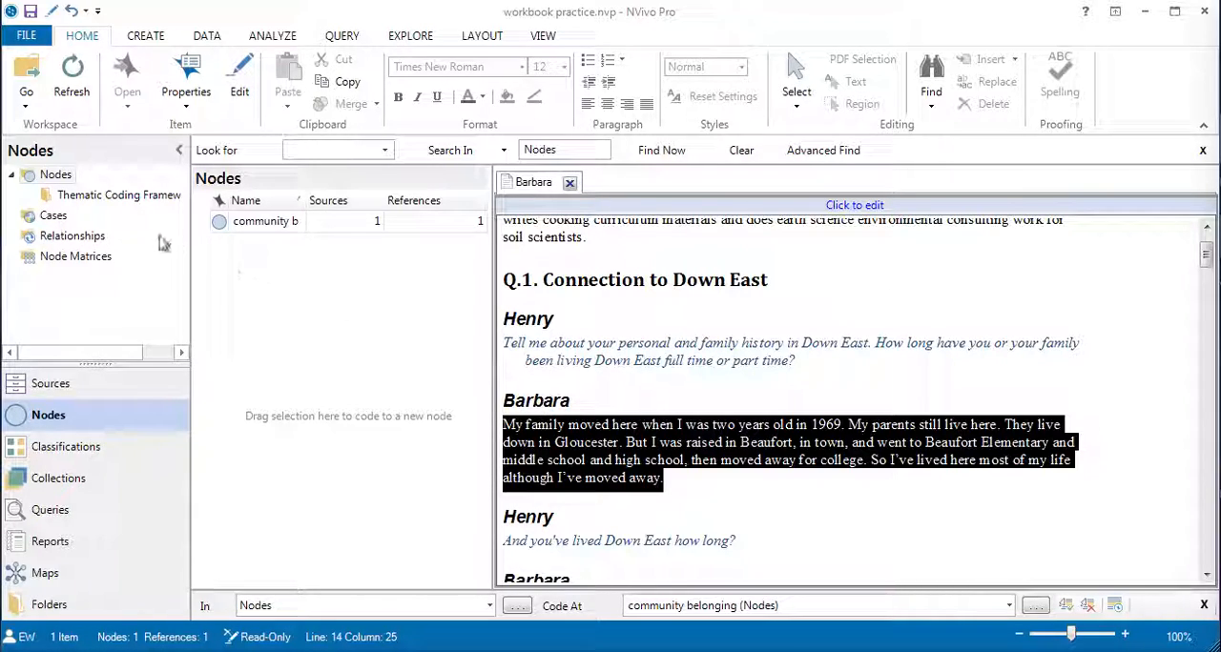
# - Code Barbara's passage at the positive node under Attitude
pyautogui.click(118, 195)
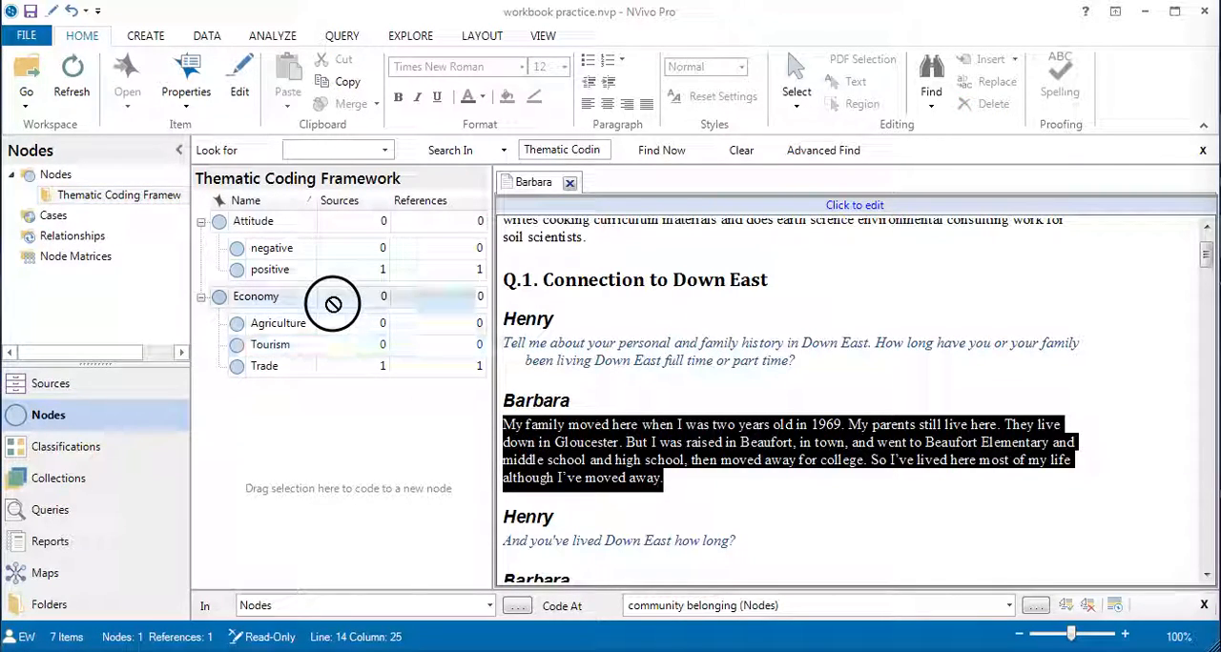
pyautogui.click(270, 269)
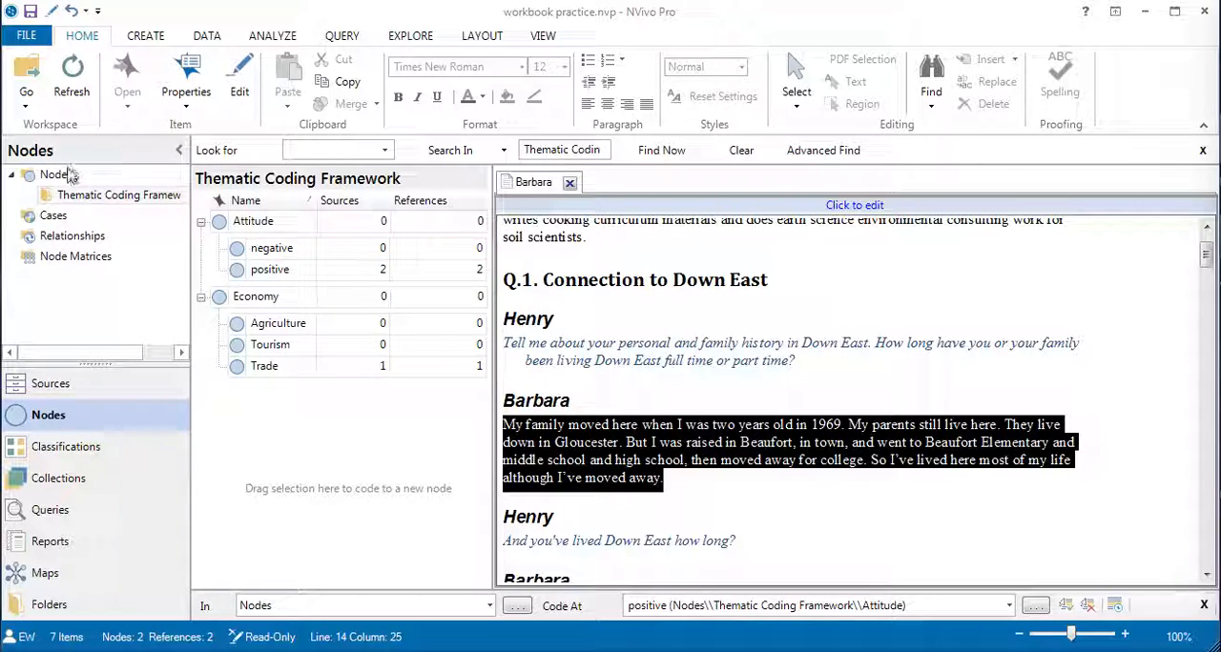
# - Create a top-level node named 'good education' beside community belonging
pyautogui.click(54, 175)
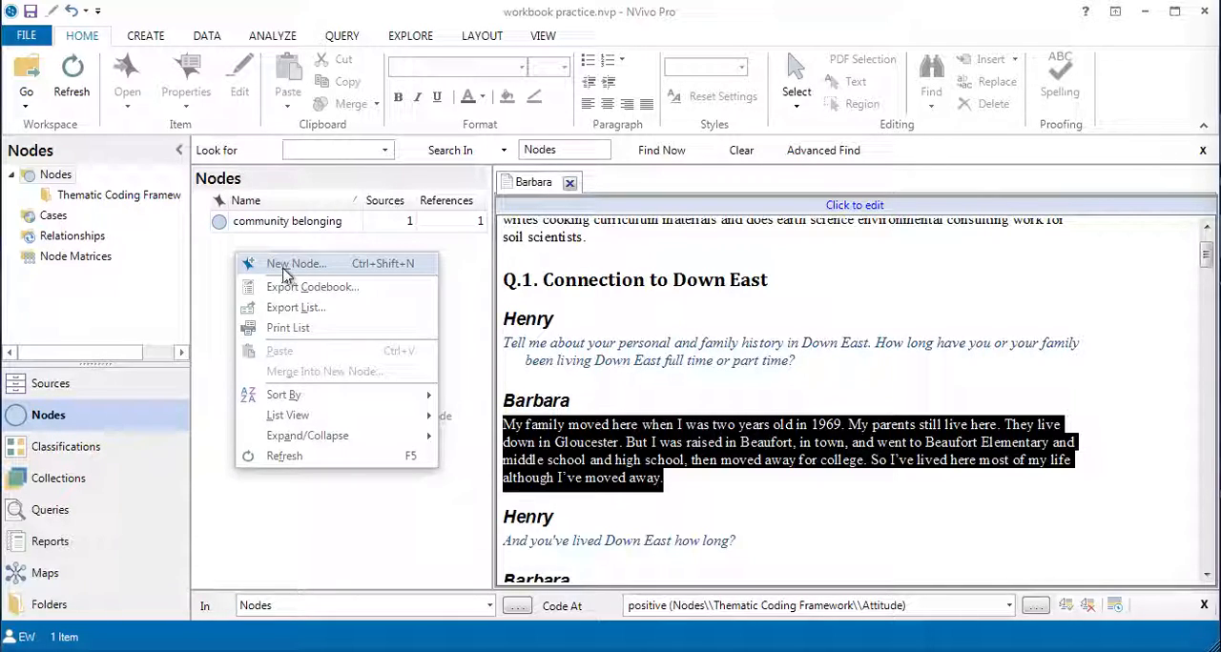
pyautogui.click(296, 263)
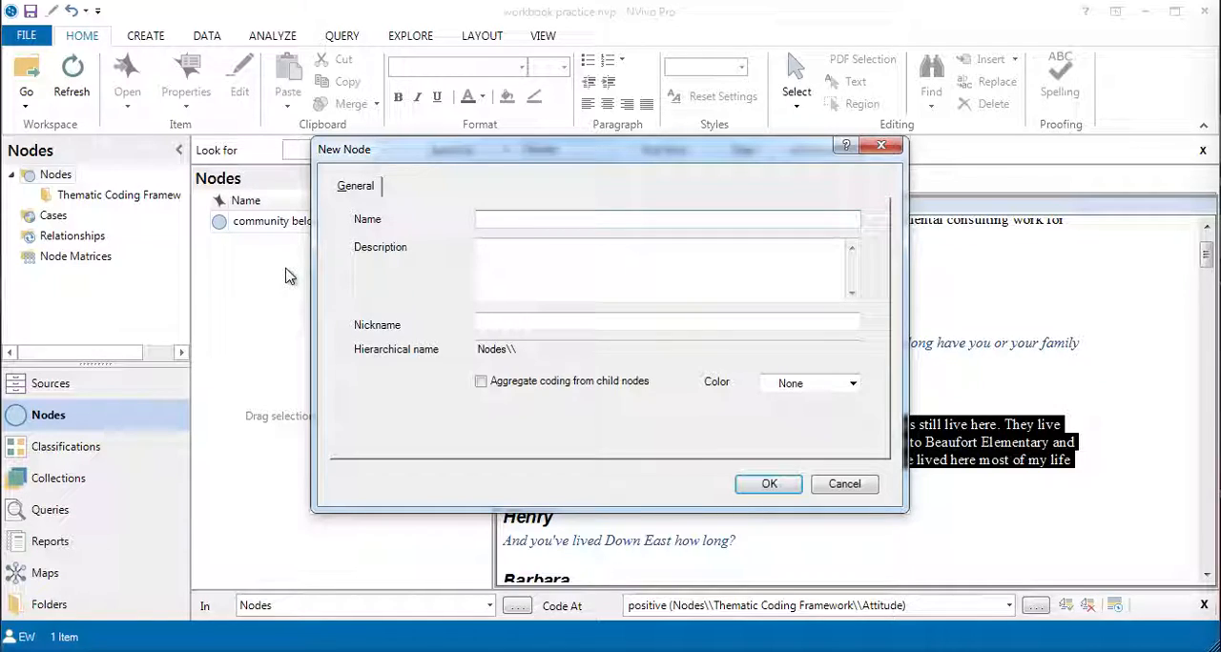
pyautogui.write('good edu')
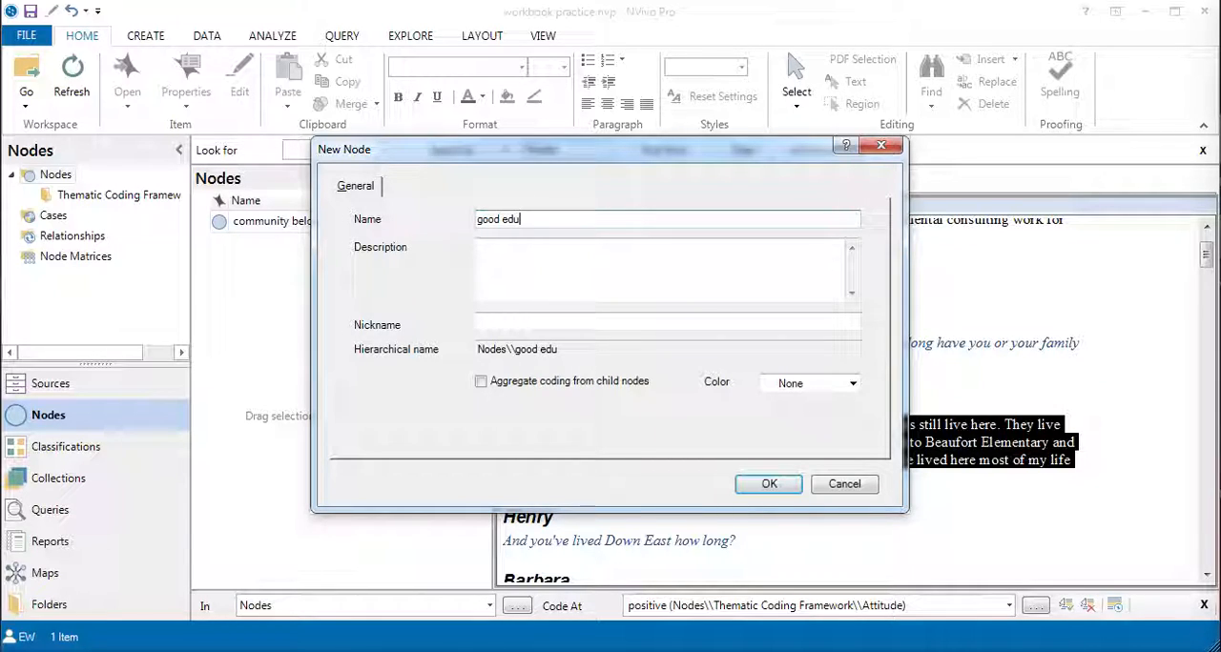
pyautogui.write('cation')
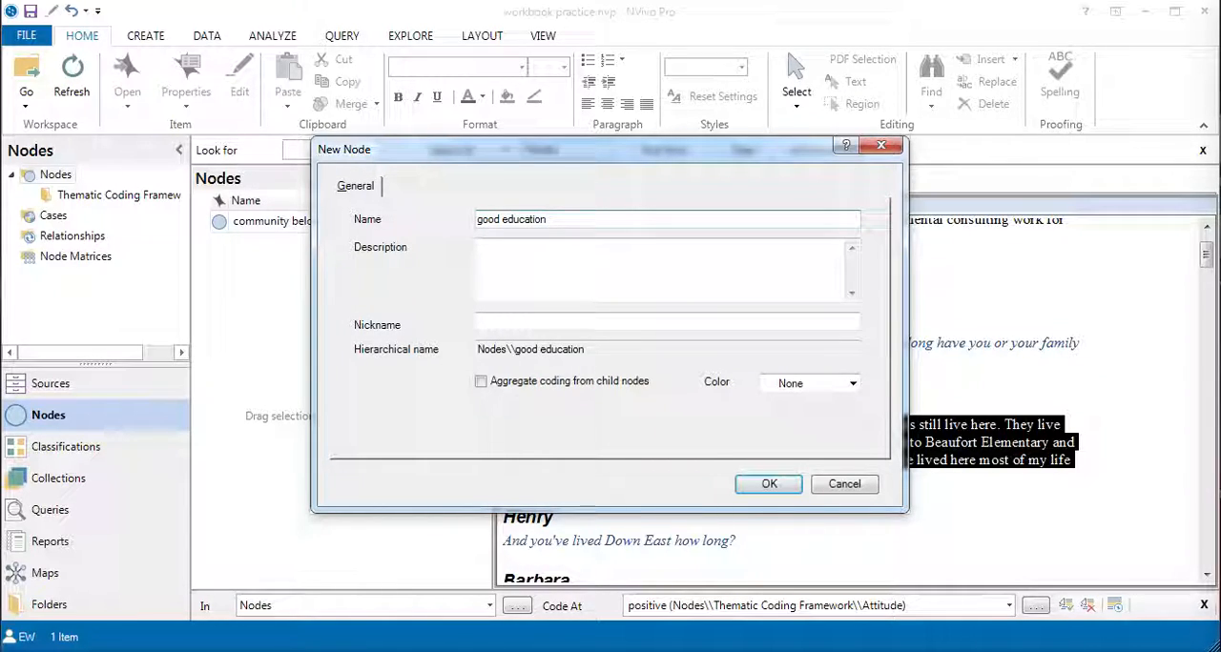
pyautogui.click(767, 483)
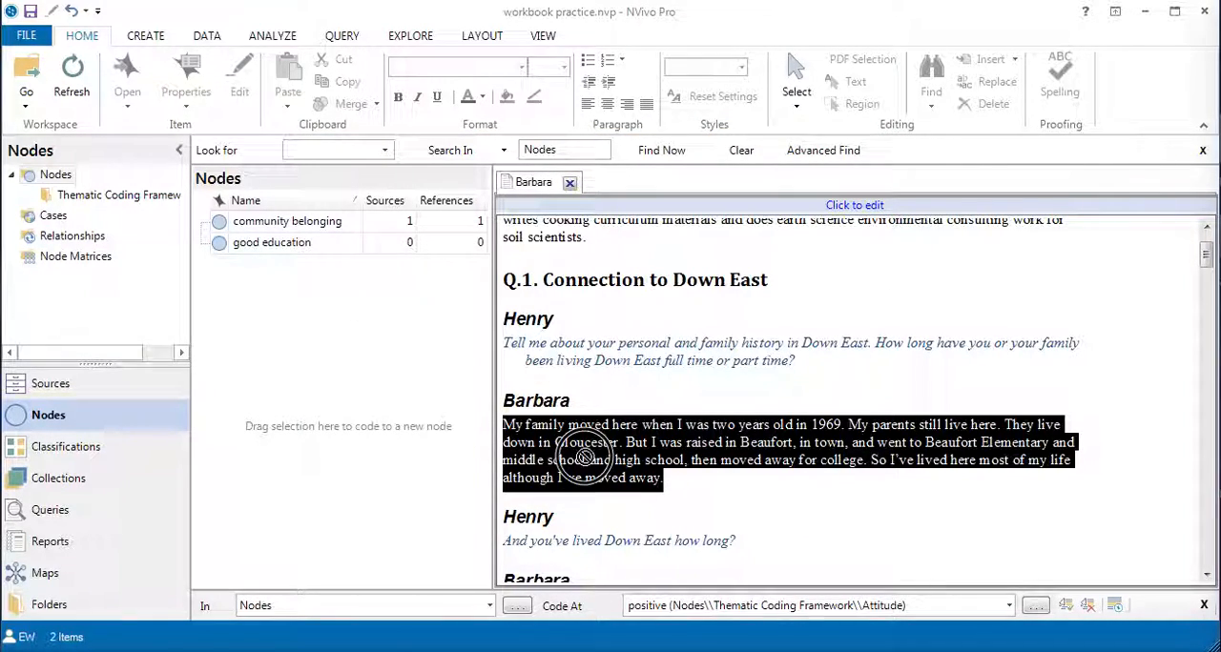
# - Drag the passage onto good education and check both open nodes show one reference
pyautogui.click(272, 242)
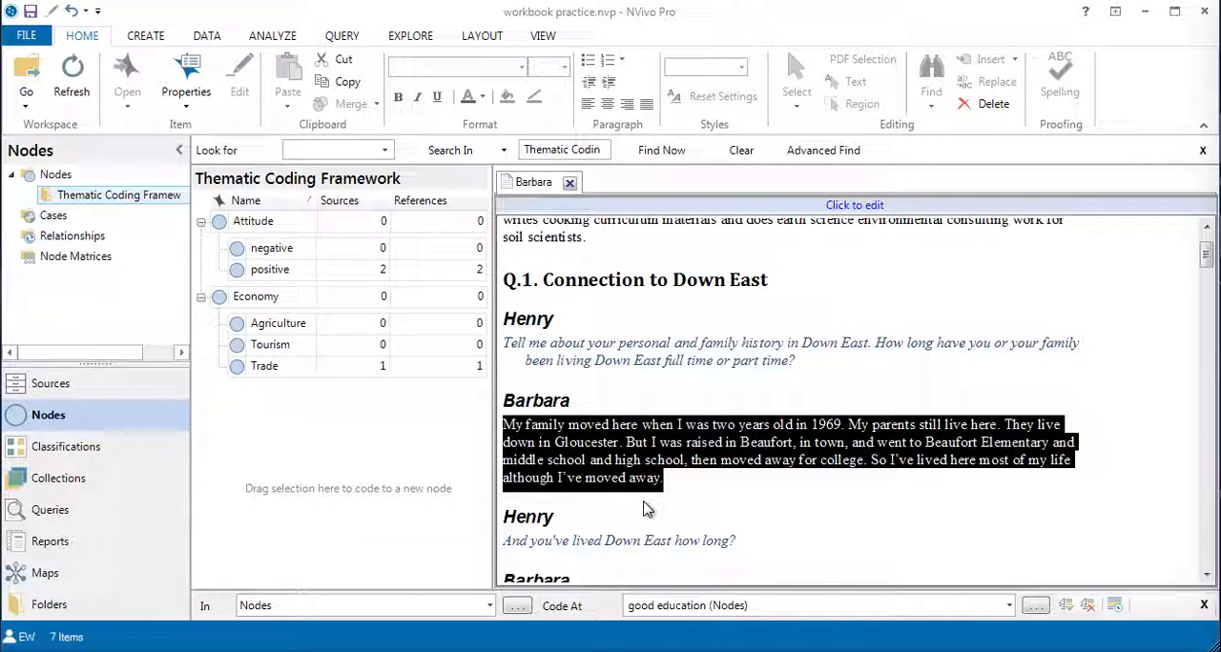
pyautogui.moveTo(643, 494)
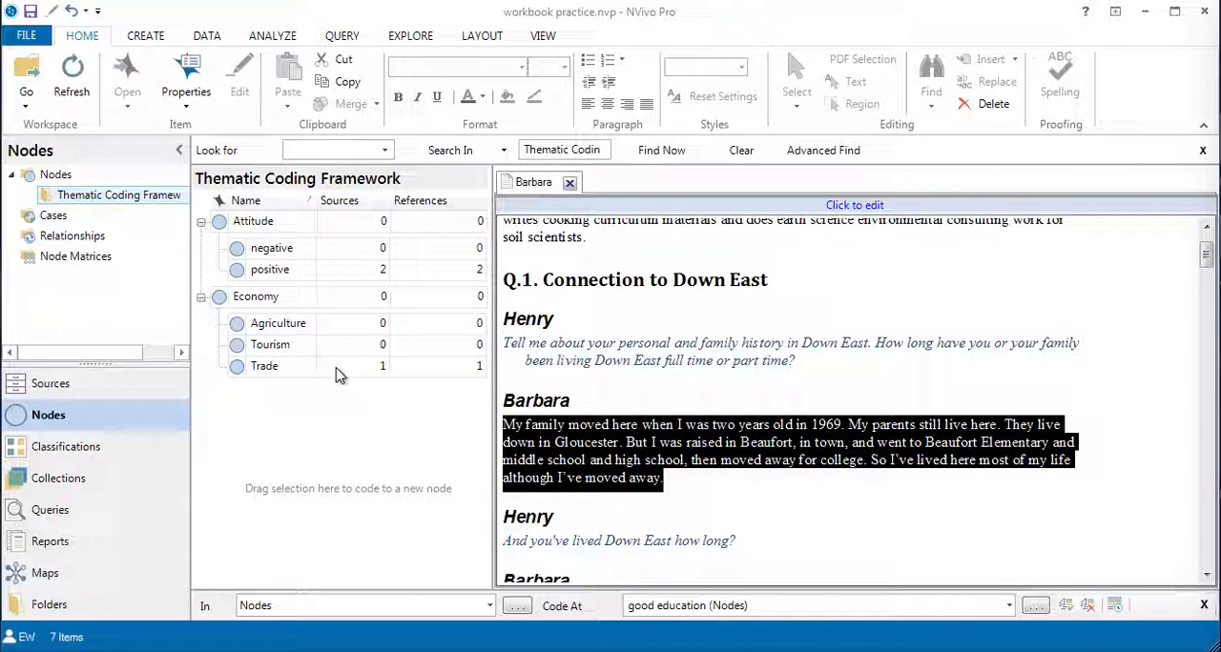
pyautogui.moveTo(346, 400)
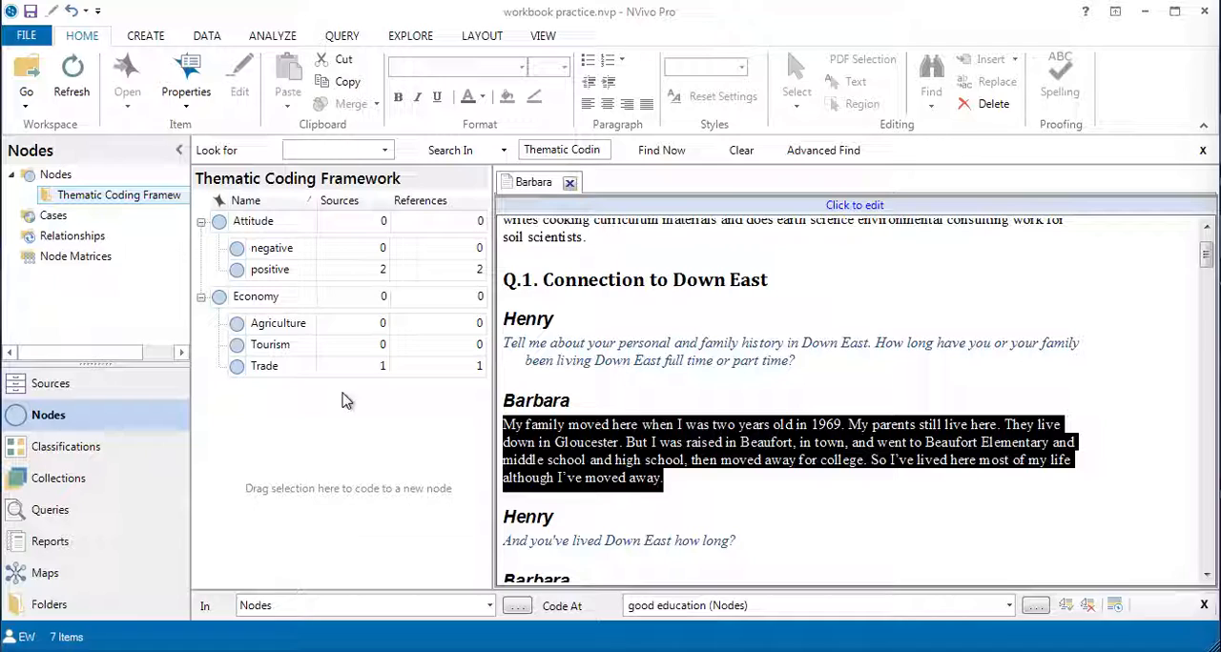
pyautogui.moveTo(331, 382)
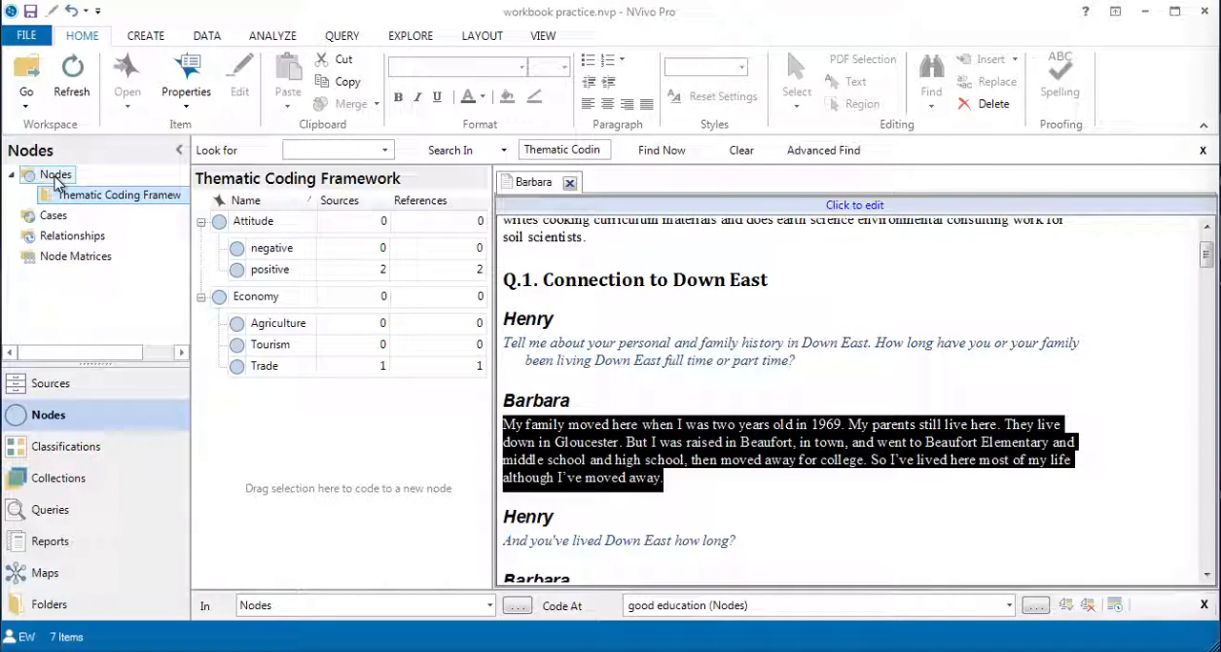
pyautogui.click(54, 175)
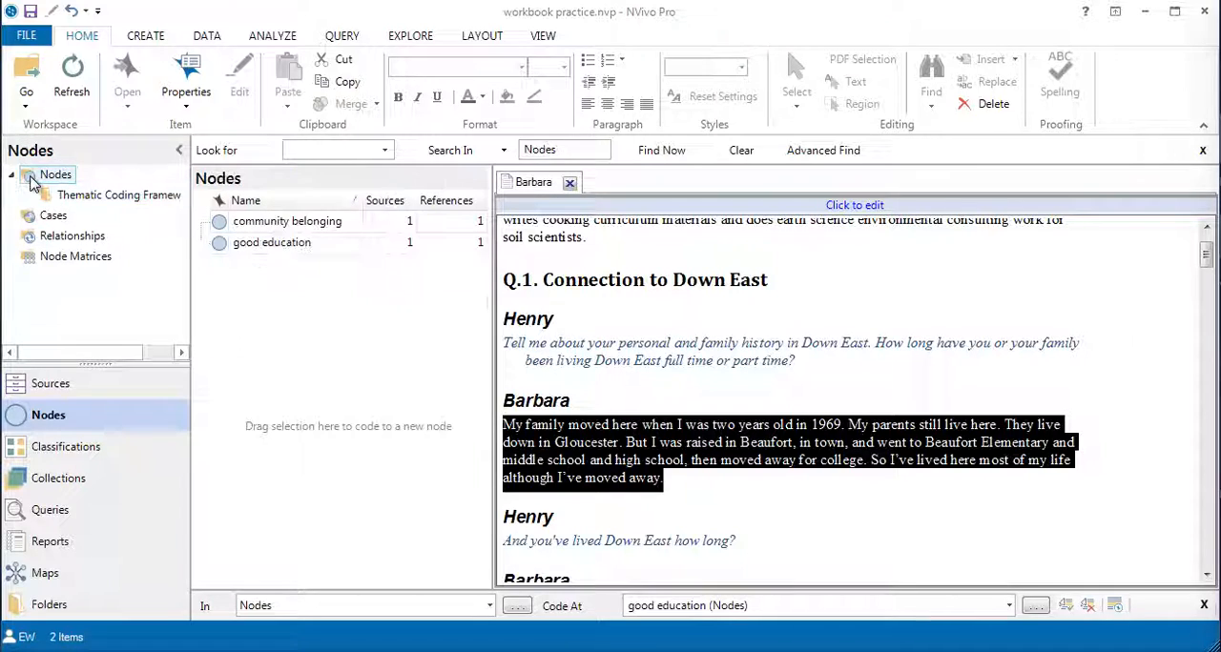